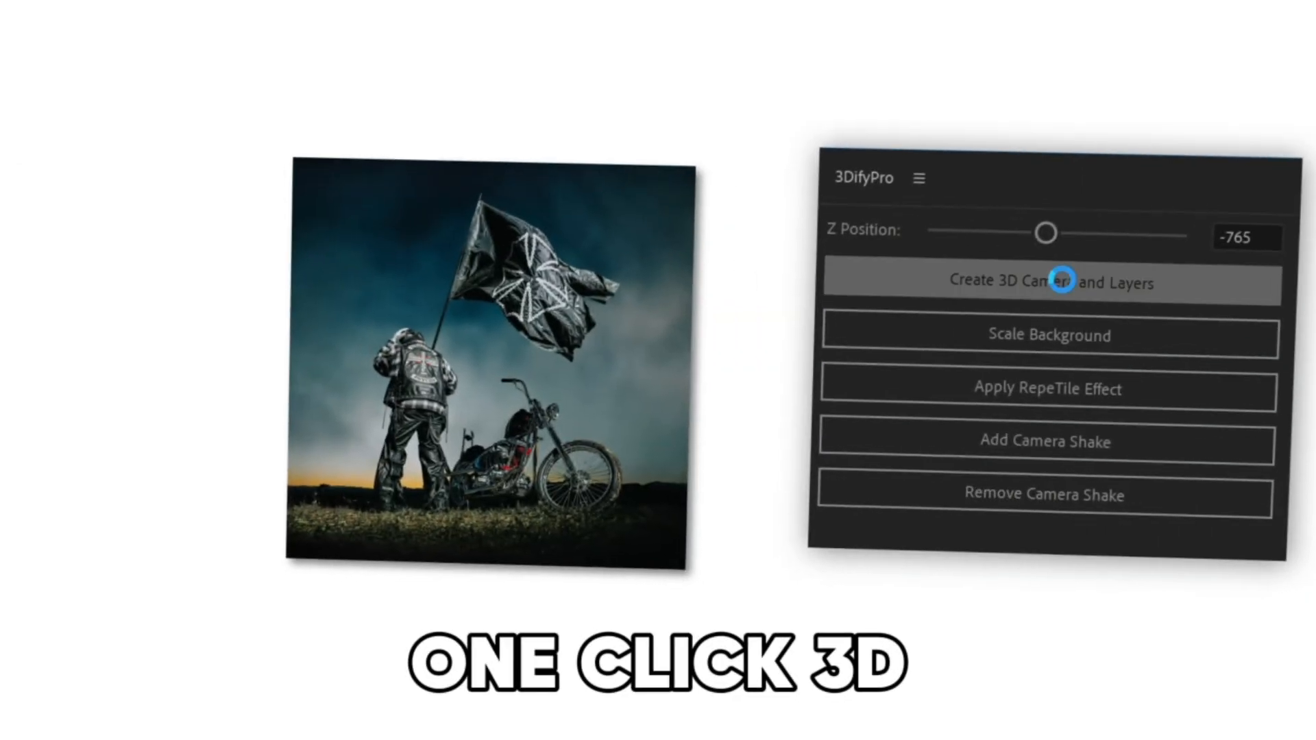
Run 3DifyPro's Create 3D Camera and Layers on the flat biker photo.
{"action": "left_click", "coordinate": [1047, 282]}
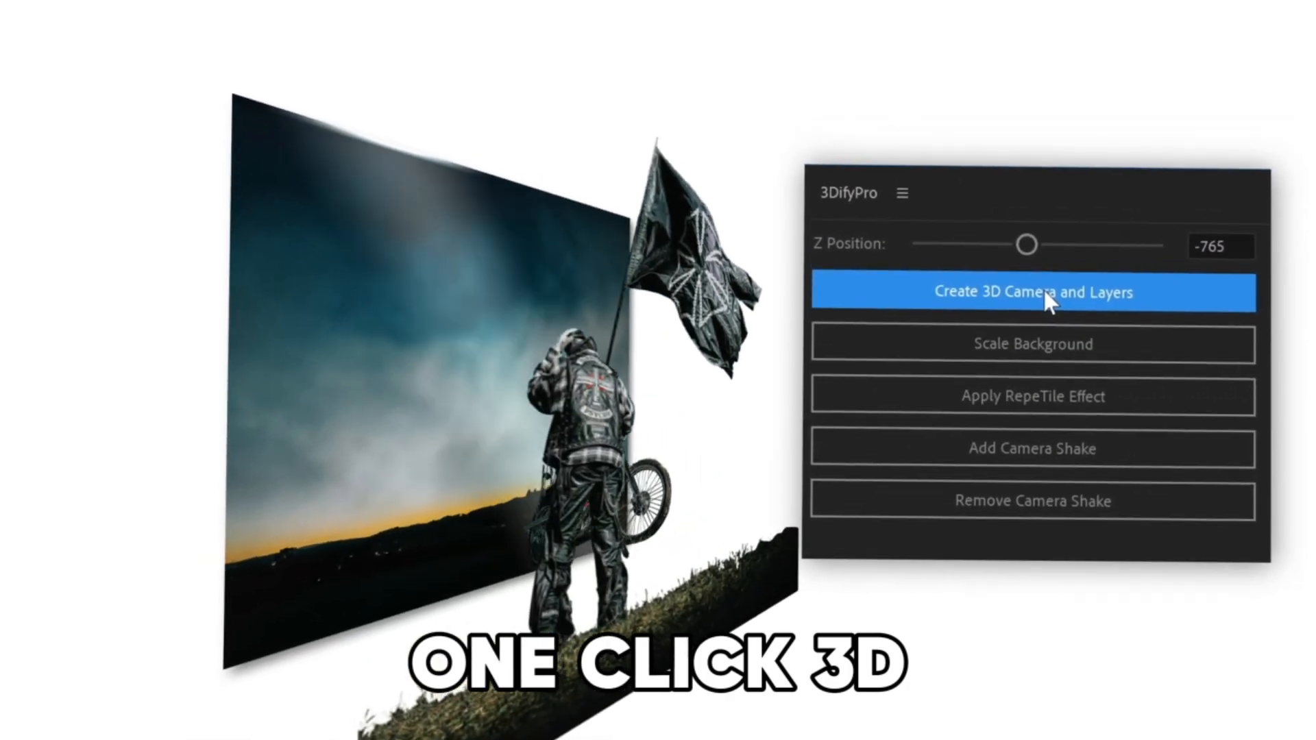
{"action": "left_click", "coordinate": [1031, 292]}
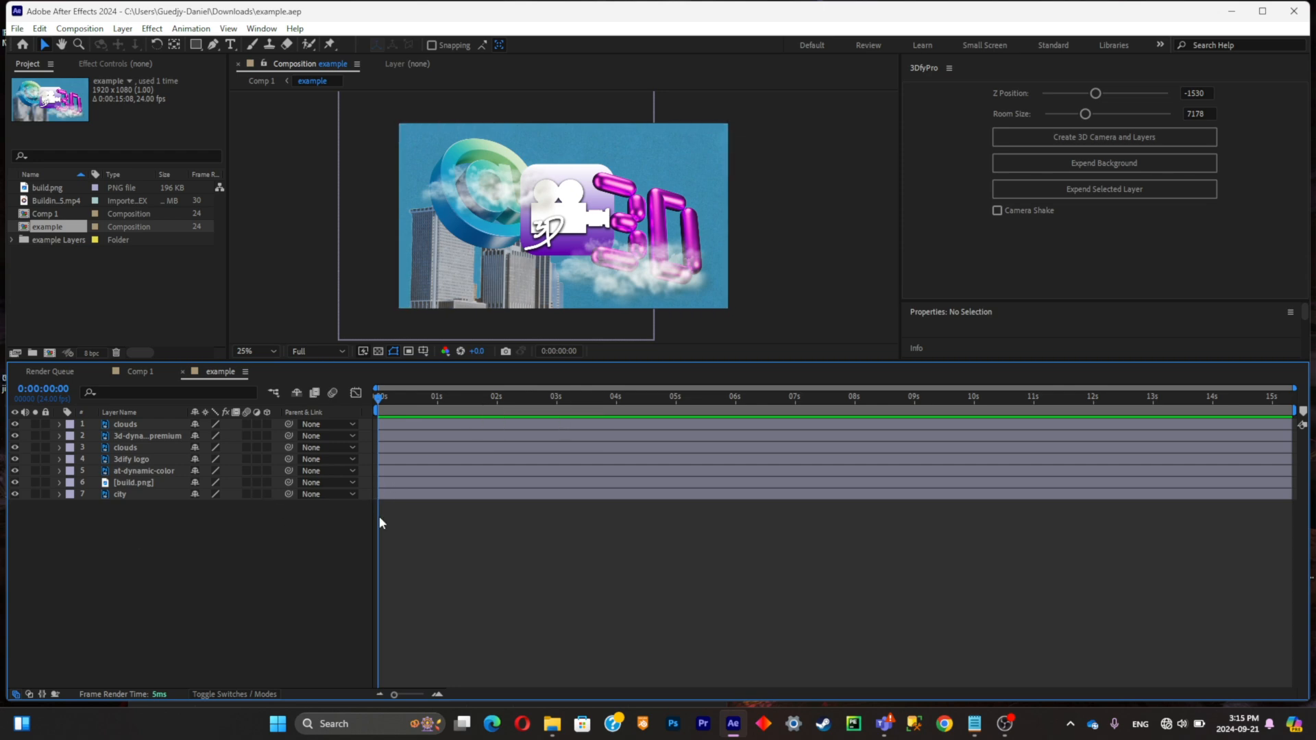
{"action": "mouse_move", "coordinate": [136, 541]}
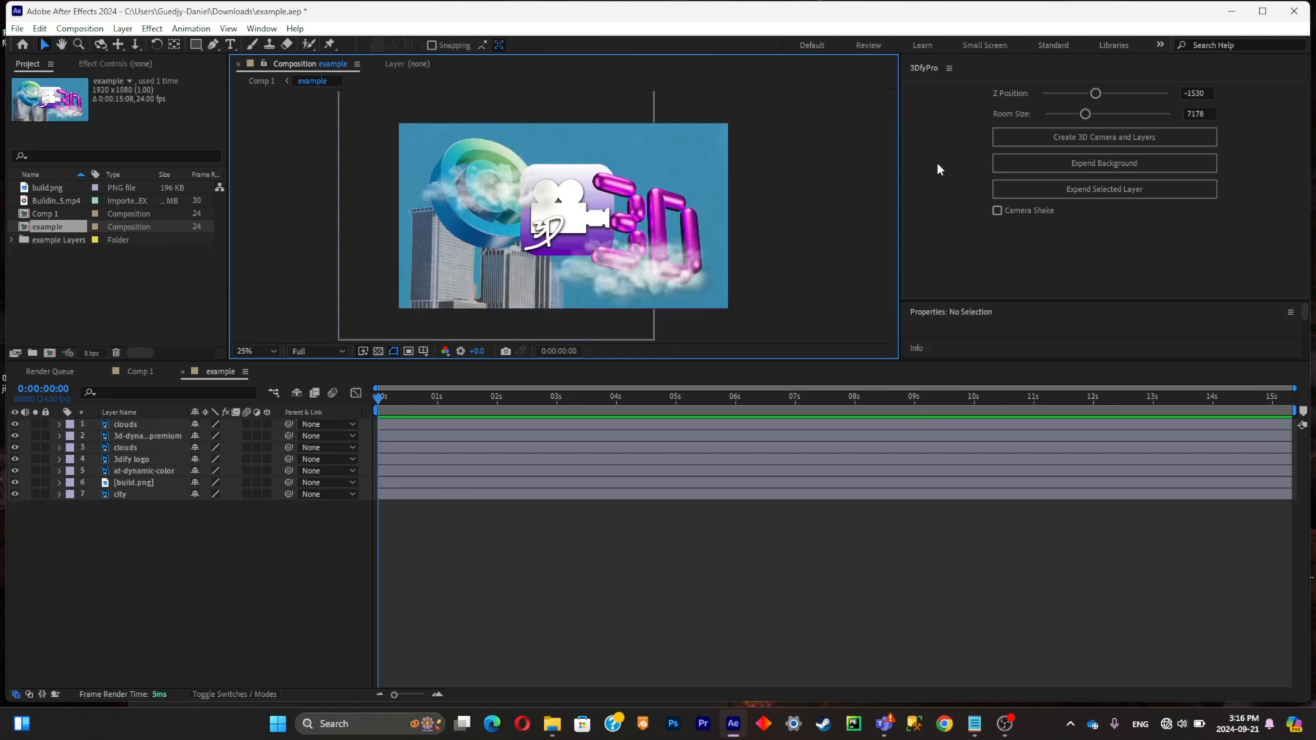
{"action": "mouse_move", "coordinate": [942, 156]}
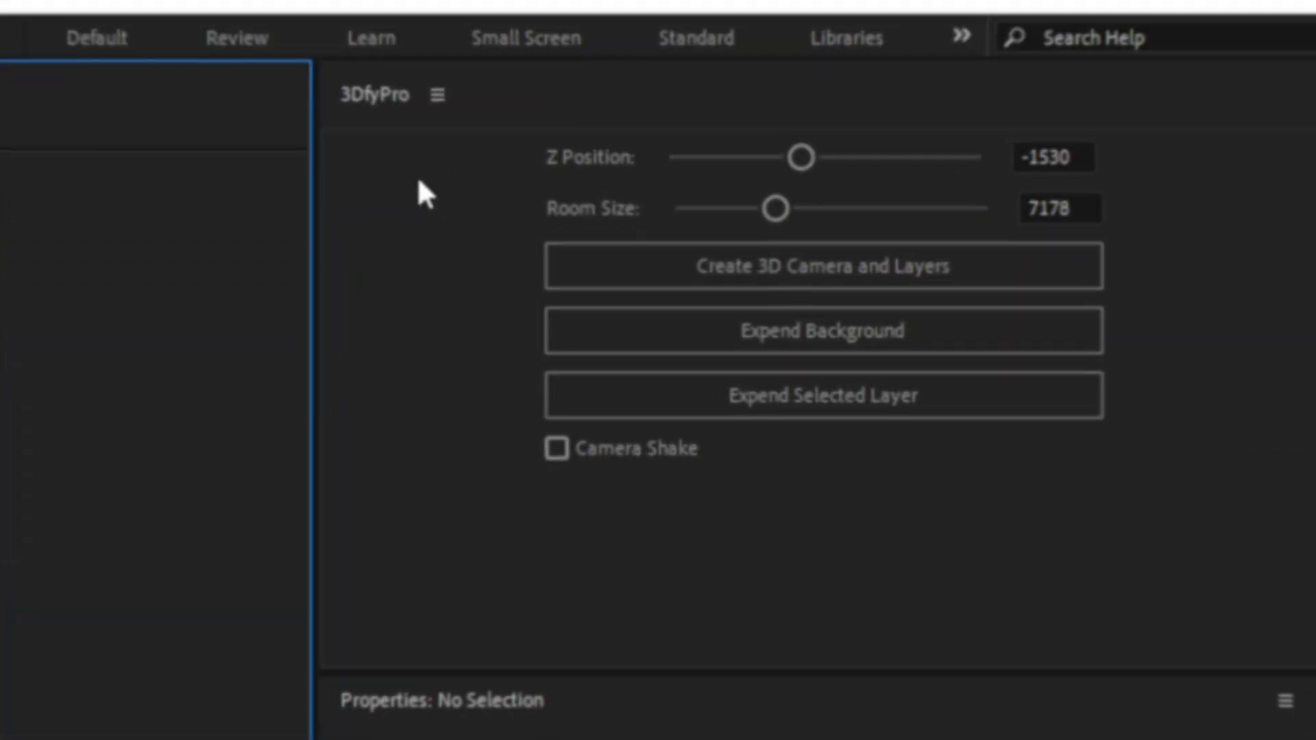
Create the 3D camera with controller and shake layers, and switch the viewer to 1 View.
{"action": "left_click", "coordinate": [823, 266]}
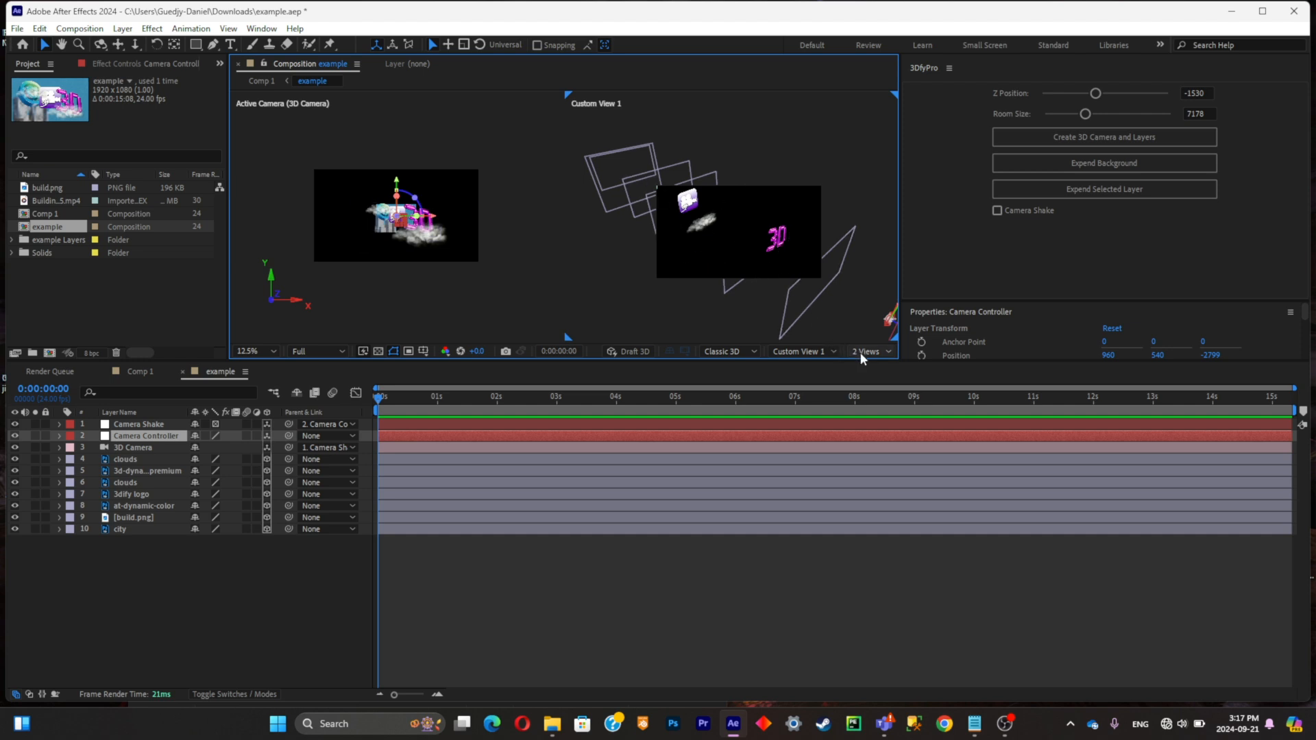
{"action": "left_click", "coordinate": [870, 351]}
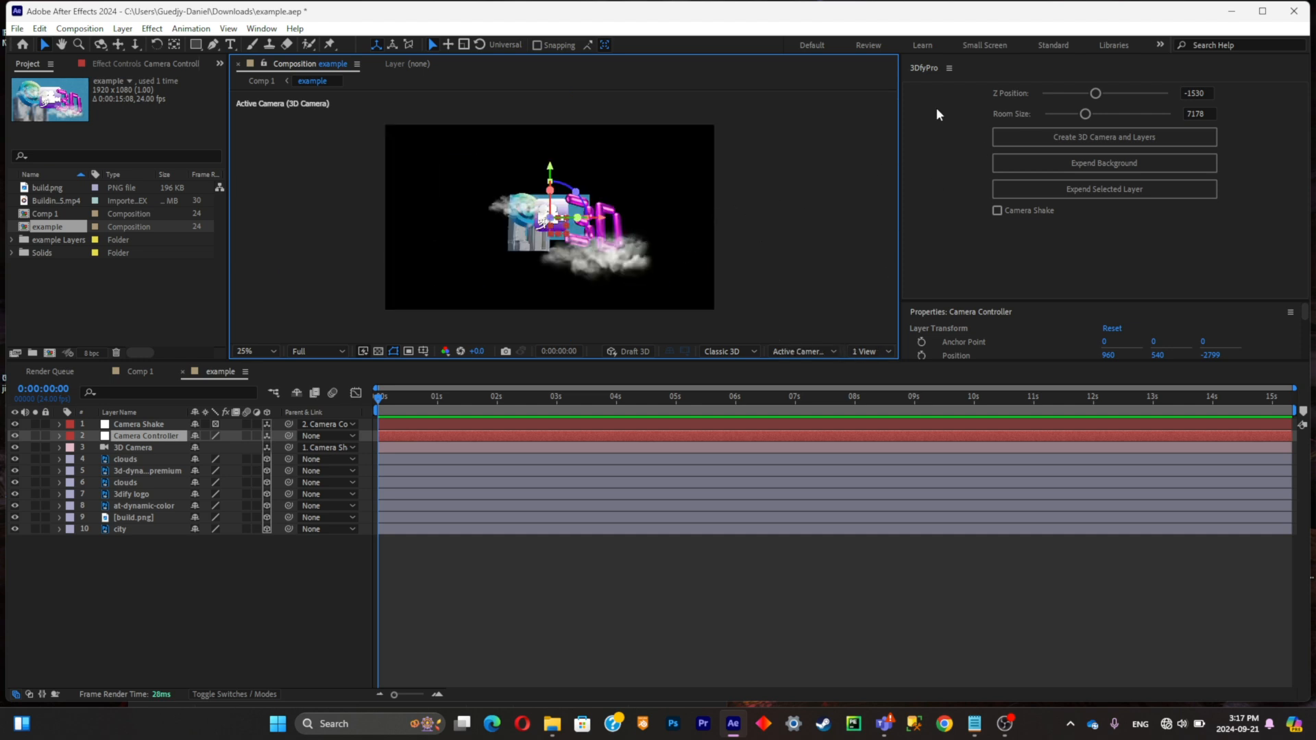
{"action": "mouse_move", "coordinate": [1046, 101]}
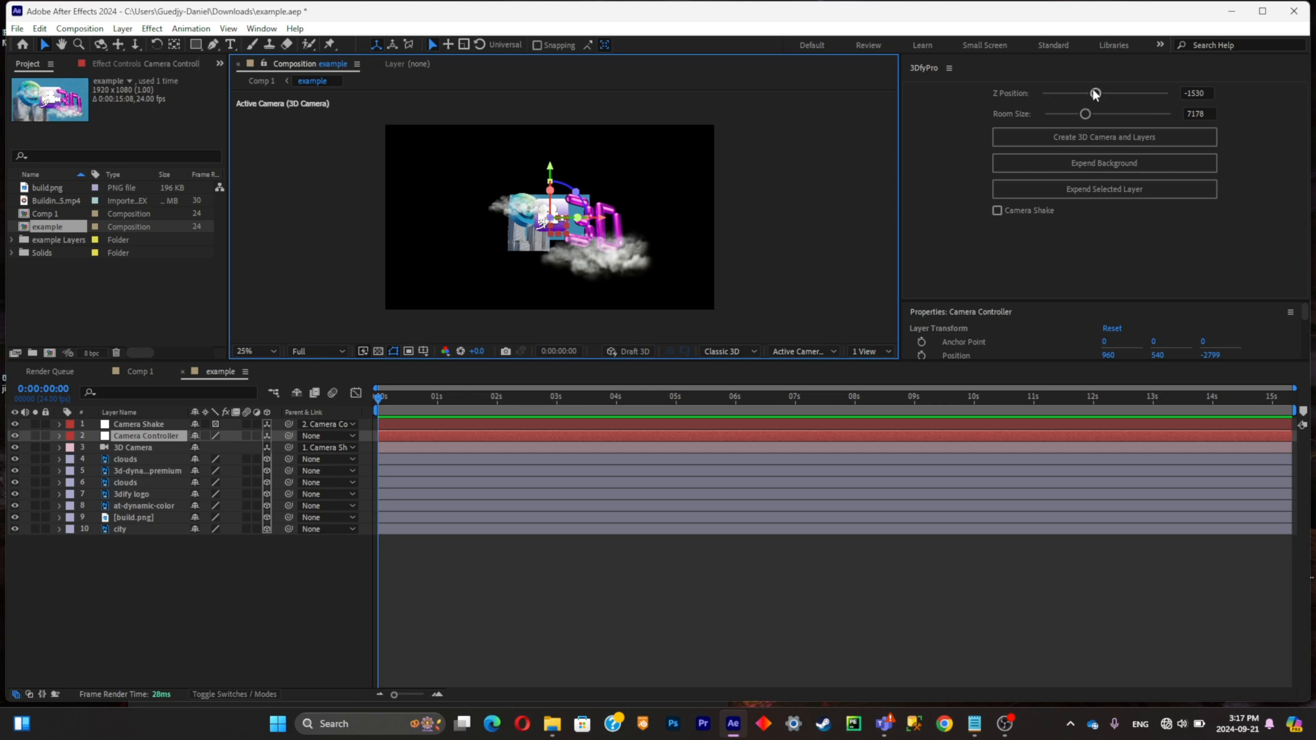
Move the camera controller's Z Position from -1530 to about -328.
{"action": "left_click_drag", "start_coordinate": [1095, 94], "coordinate": [1113, 94]}
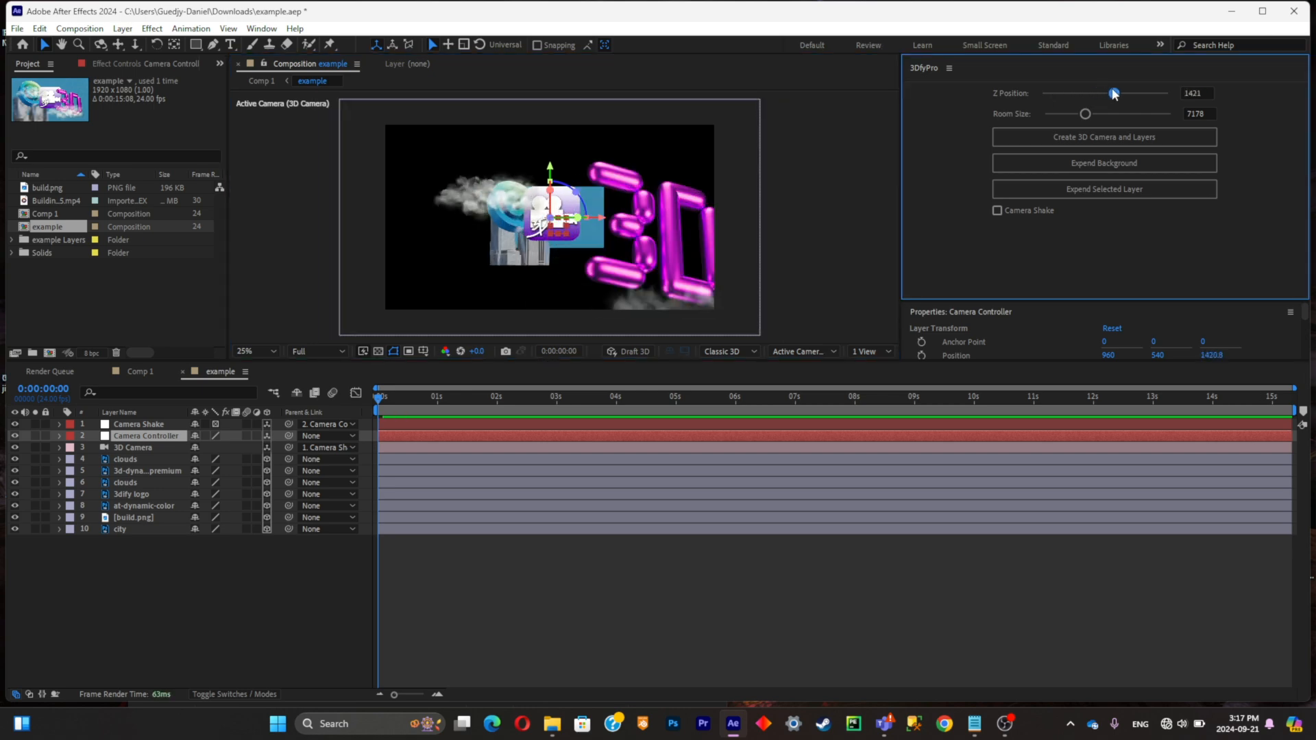
{"action": "left_click_drag", "start_coordinate": [1113, 93], "coordinate": [1108, 93]}
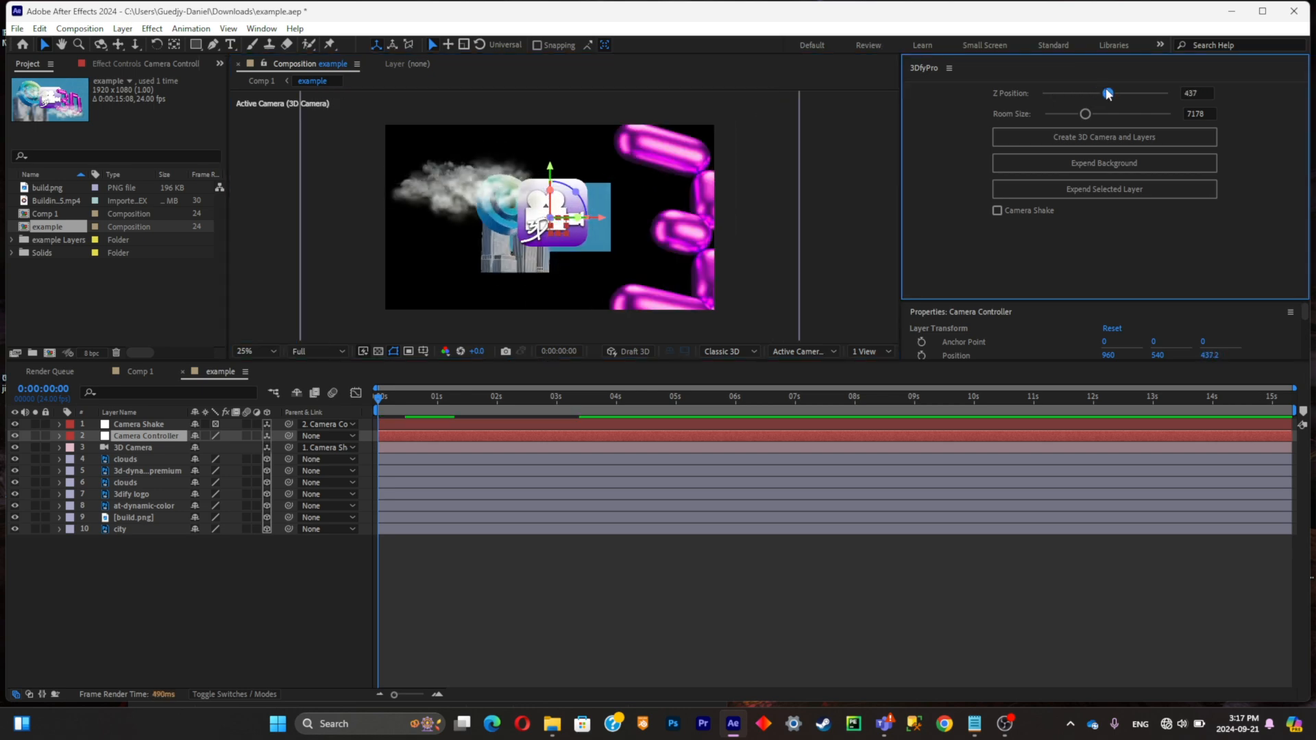
{"action": "left_click_drag", "start_coordinate": [1107, 93], "coordinate": [1096, 93]}
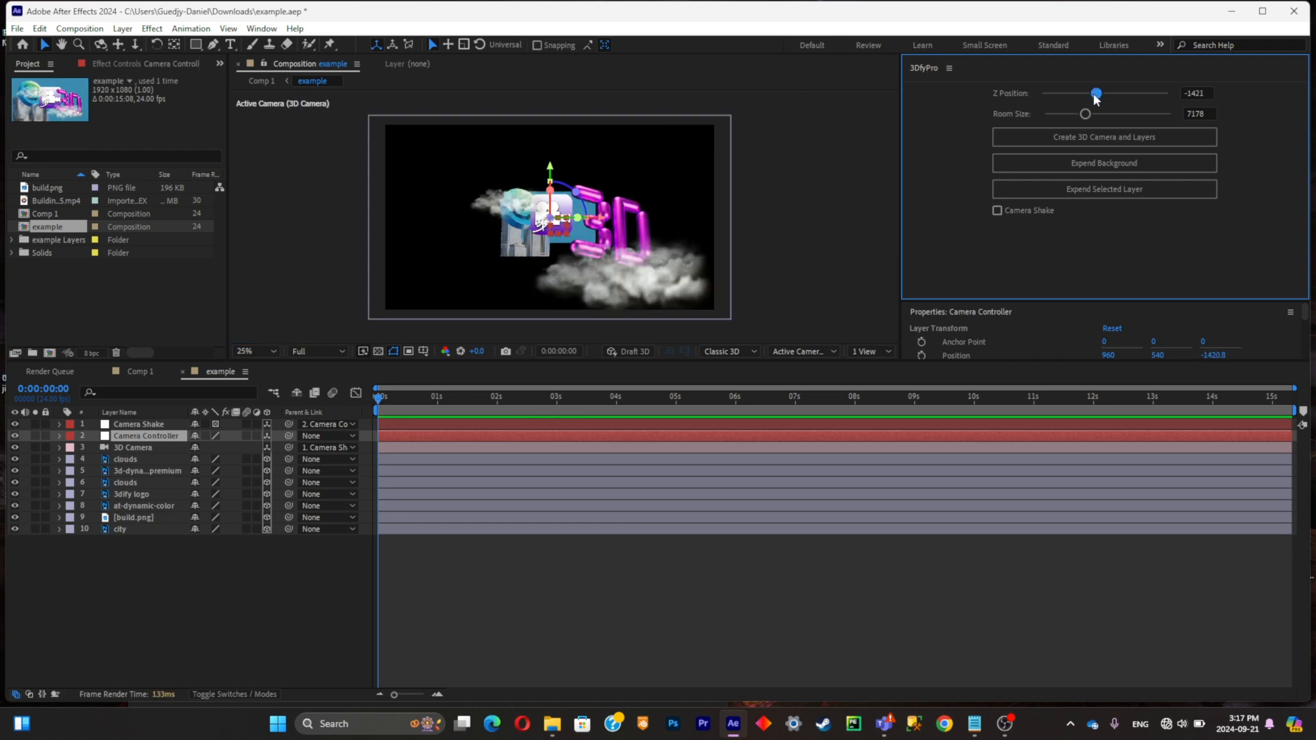
{"action": "left_click_drag", "start_coordinate": [1095, 93], "coordinate": [1102, 93]}
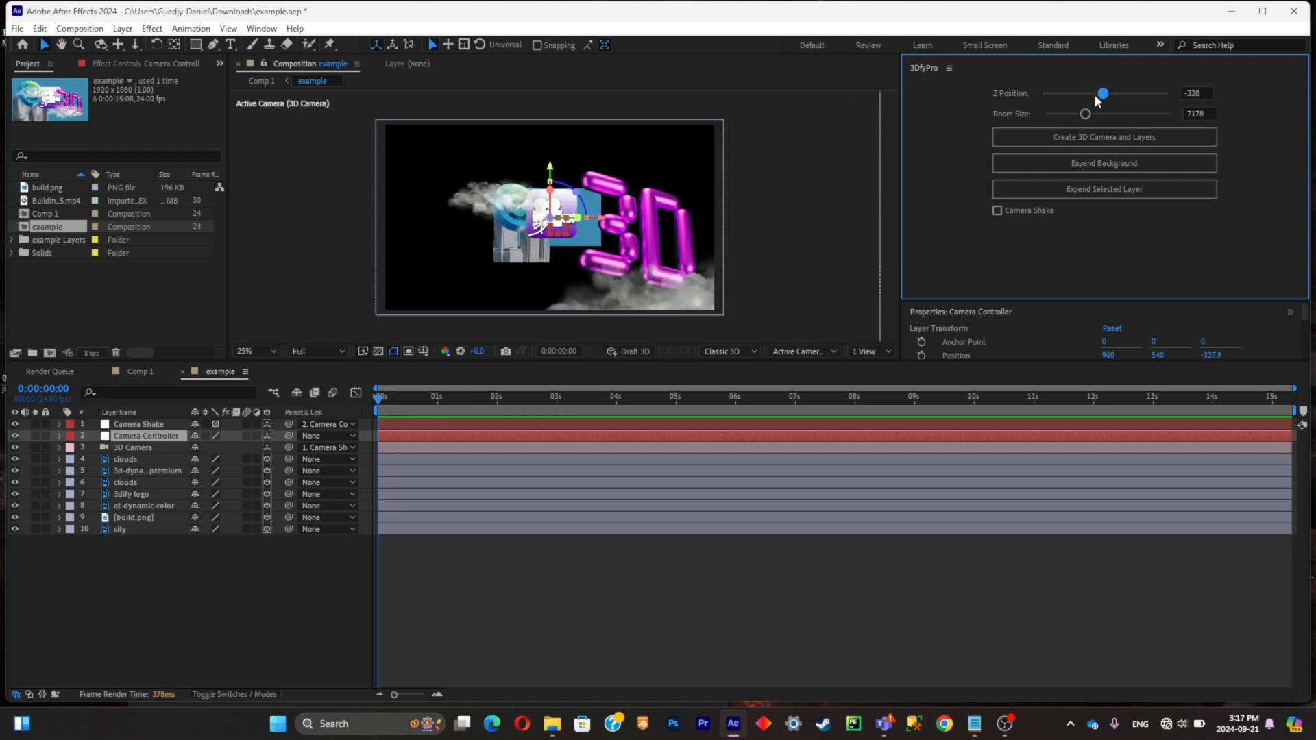
{"action": "left_click", "coordinate": [868, 351]}
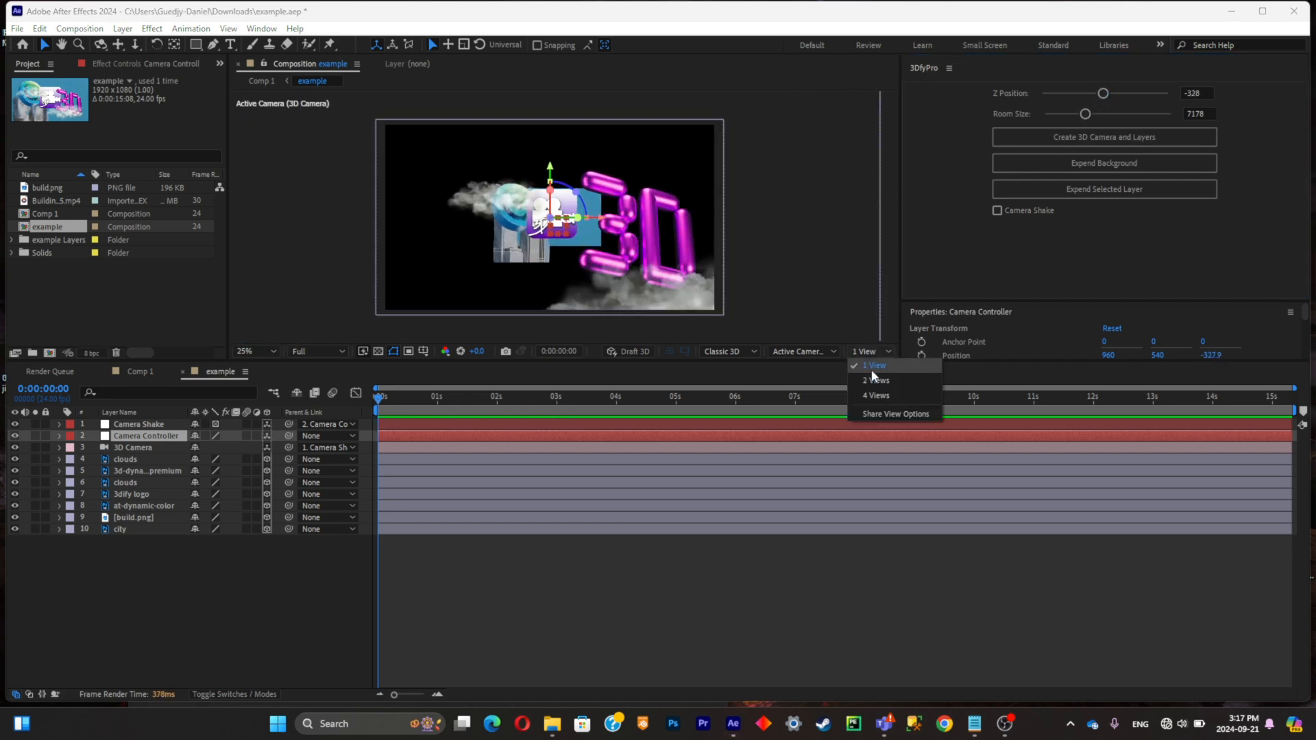
Show the scene in 2 Views and raise the room size from 7178 to 8423.
{"action": "left_click", "coordinate": [875, 380]}
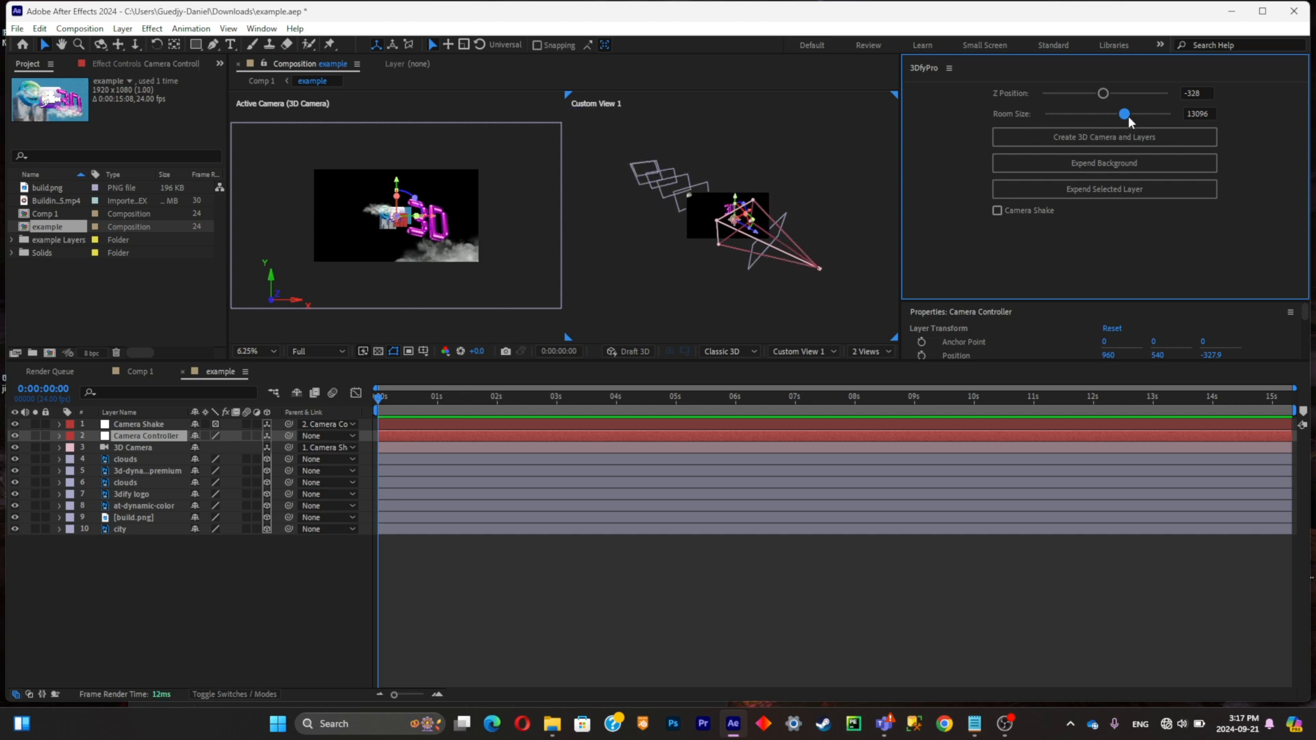
{"action": "left_click_drag", "start_coordinate": [1125, 113], "coordinate": [1108, 113]}
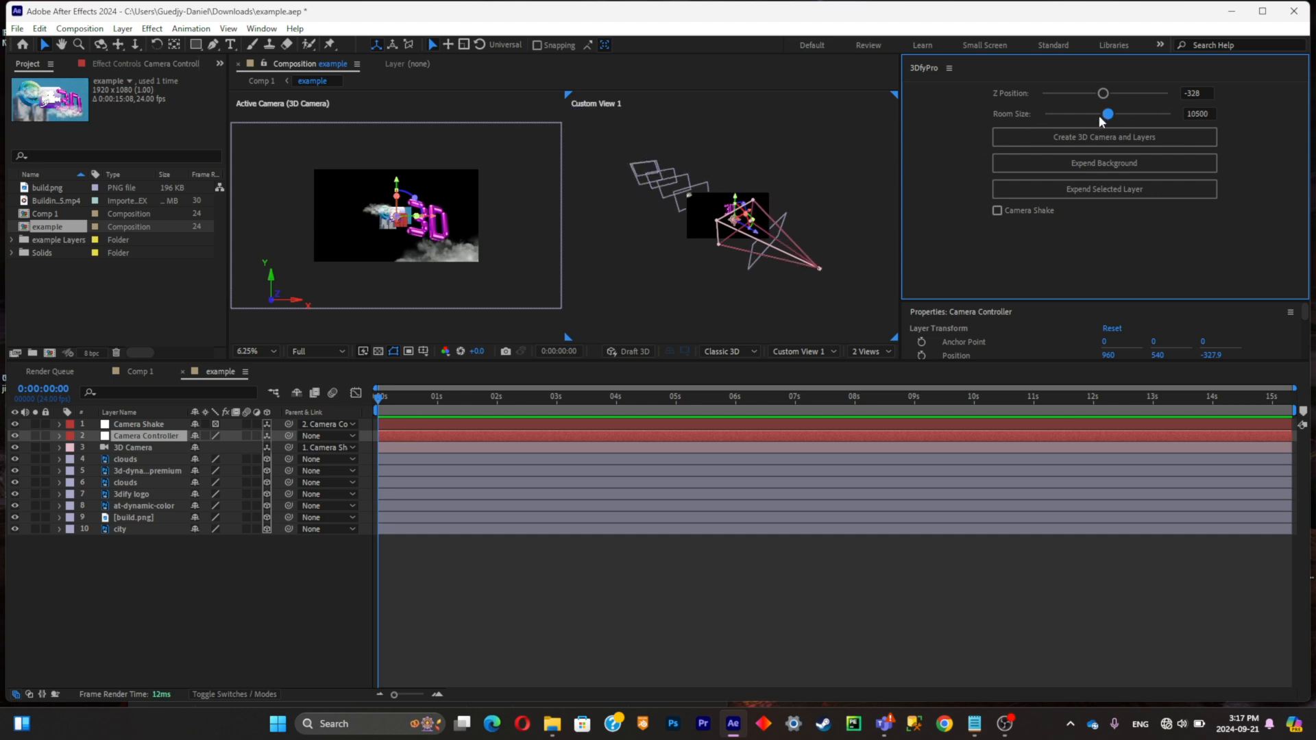
{"action": "left_click_drag", "start_coordinate": [1108, 113], "coordinate": [1063, 113]}
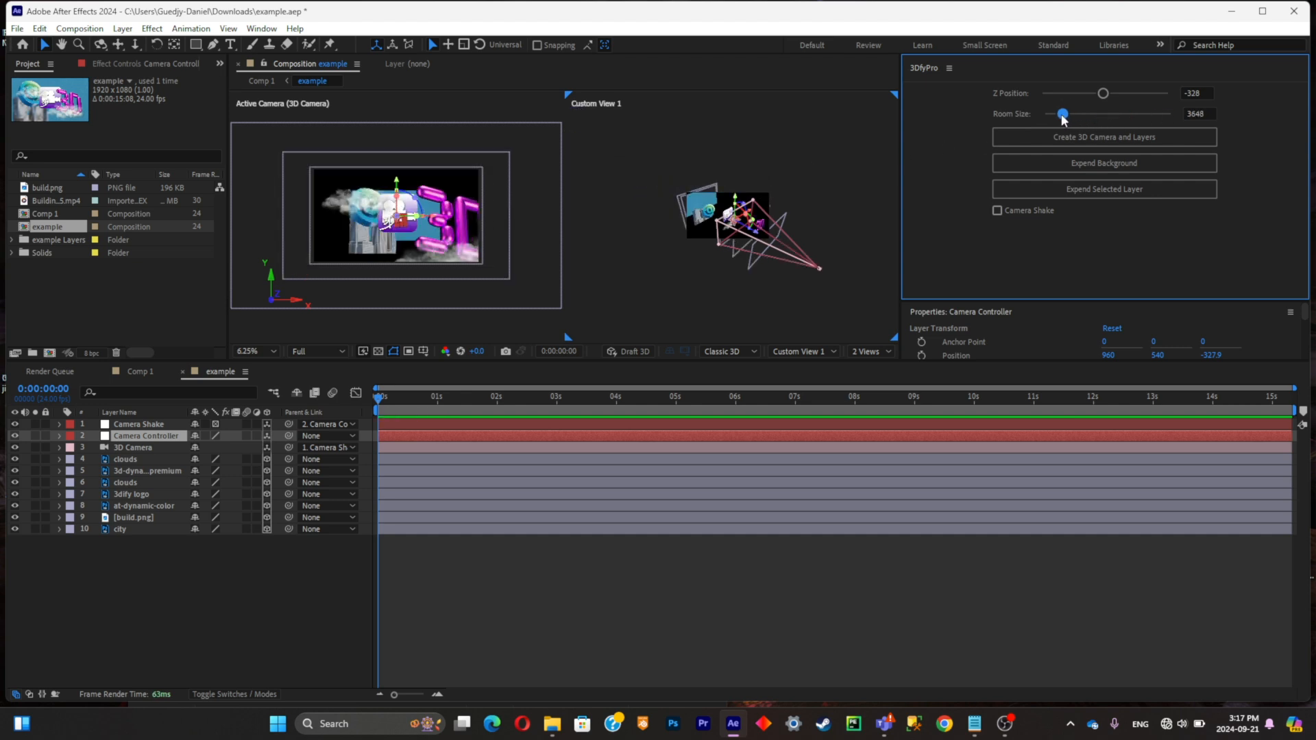
{"action": "left_click_drag", "start_coordinate": [1062, 113], "coordinate": [1094, 113]}
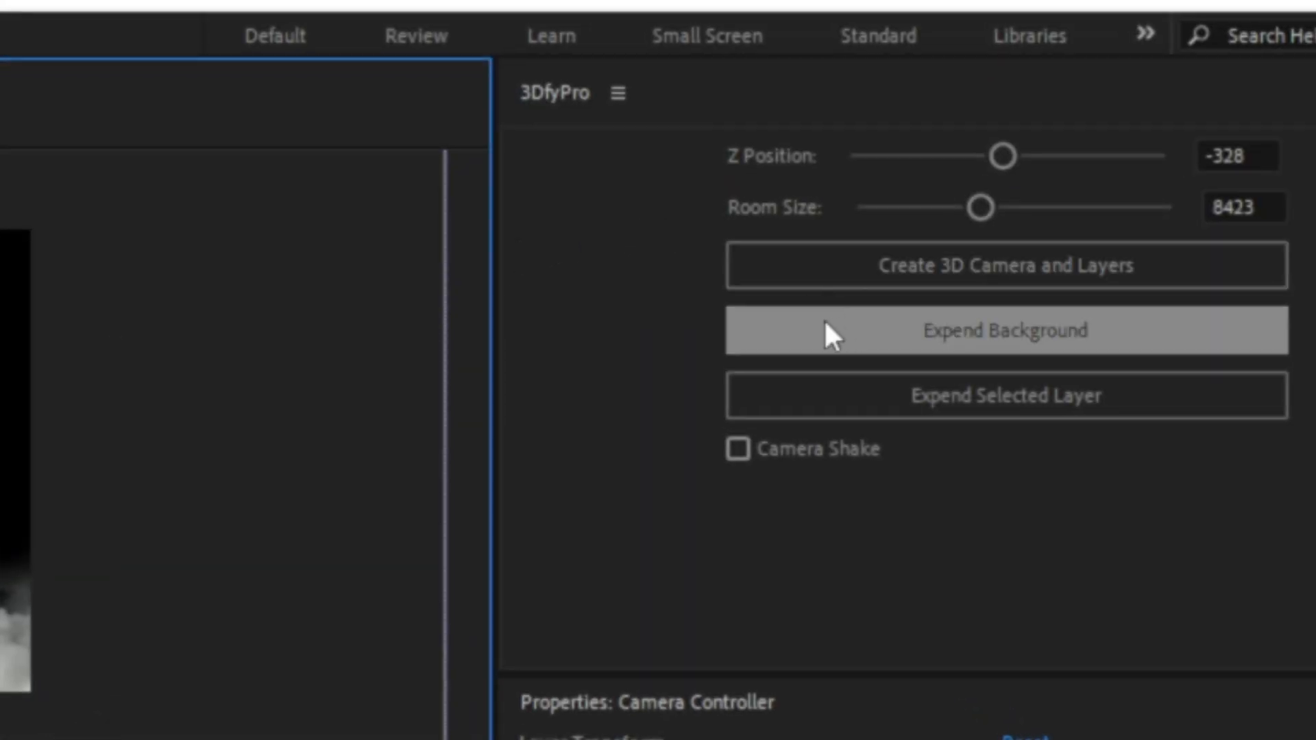
Expand the background so sky fills the frame, shown in a single view.
{"action": "left_click", "coordinate": [1104, 163]}
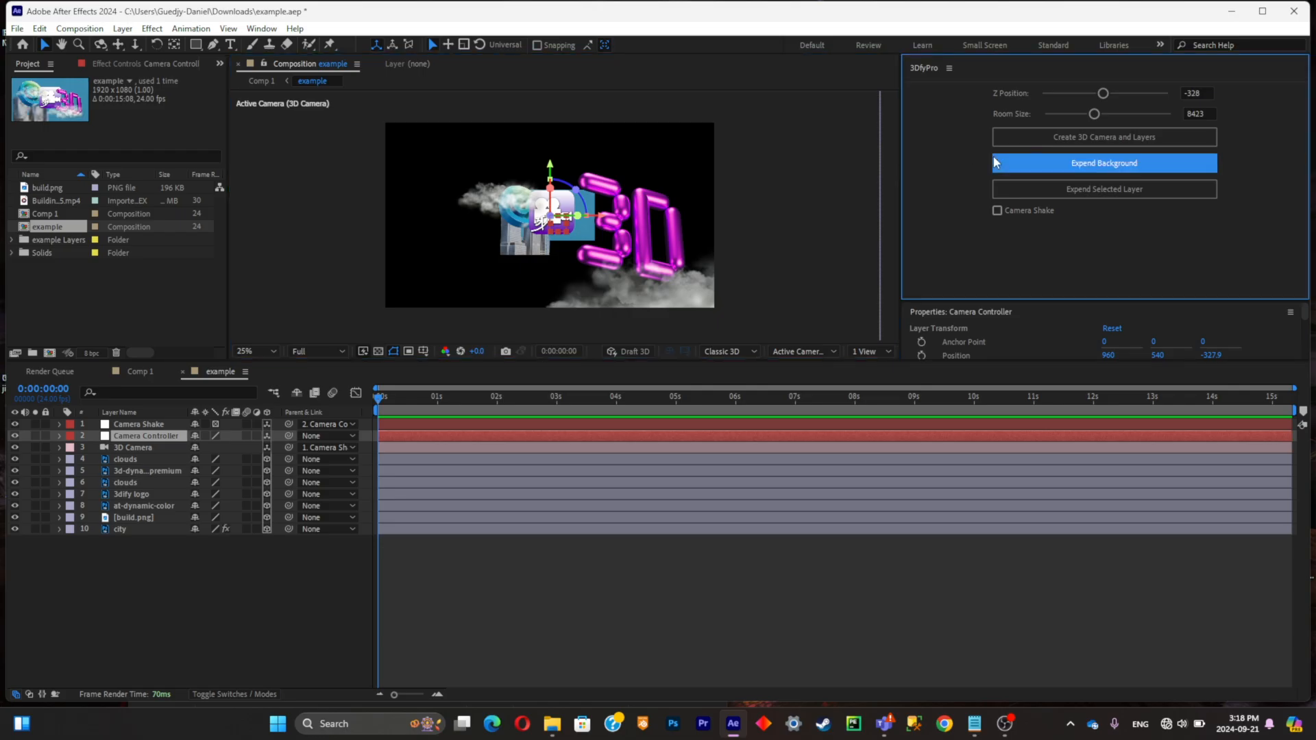
{"action": "left_click", "coordinate": [1103, 163]}
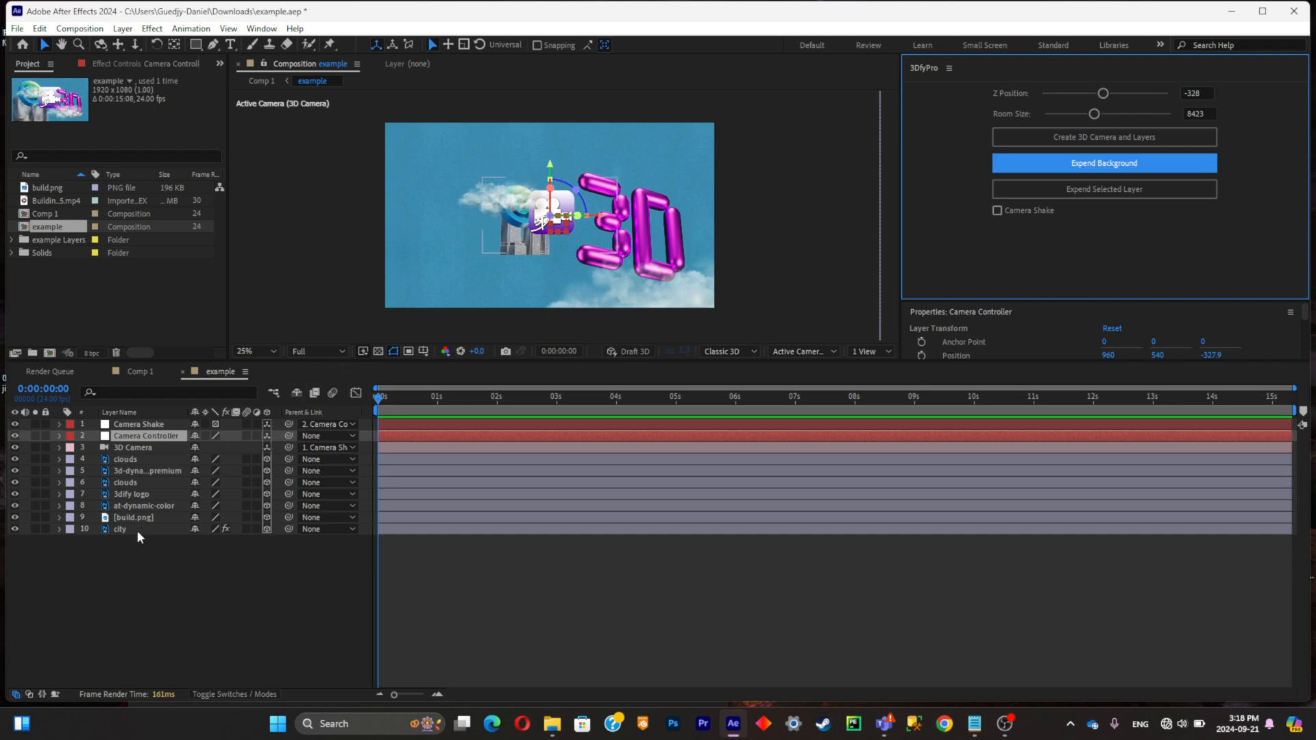
{"action": "left_click", "coordinate": [120, 529]}
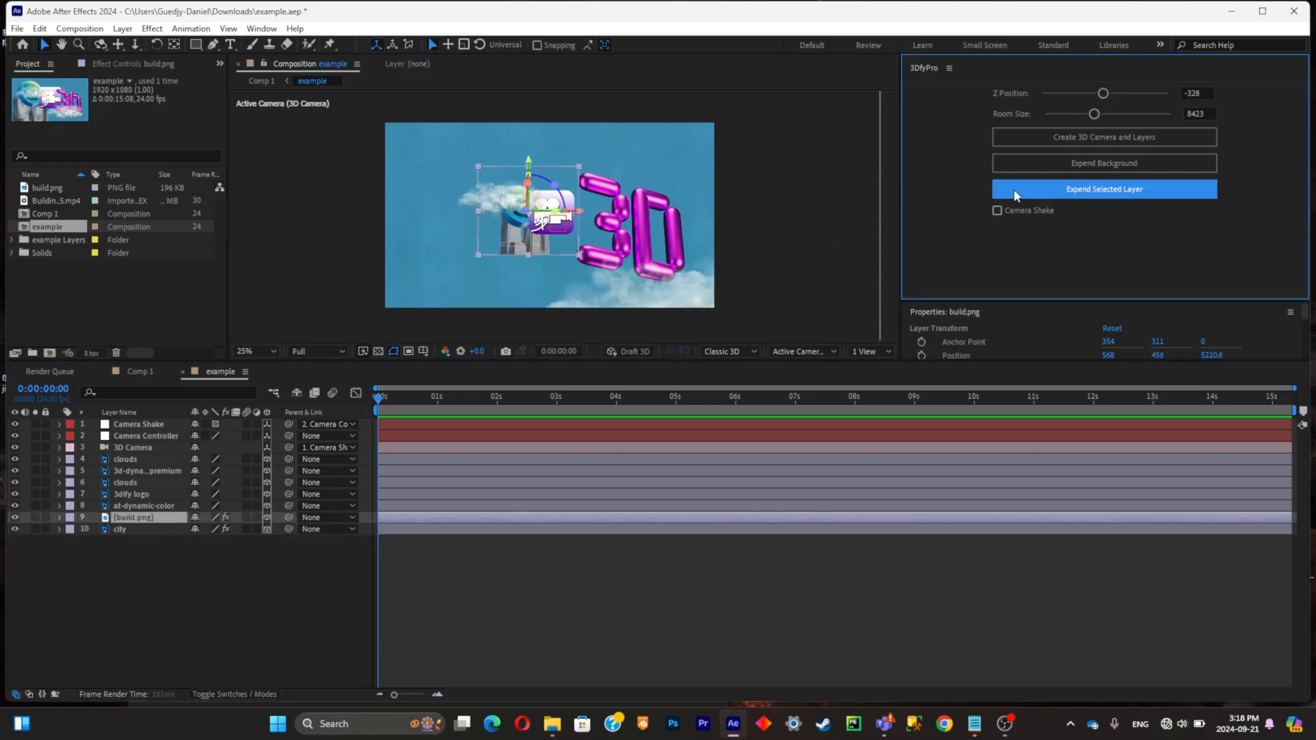
Extend the build.png layer vertically and shrink the room size to 6658.
{"action": "left_click", "coordinate": [1103, 188]}
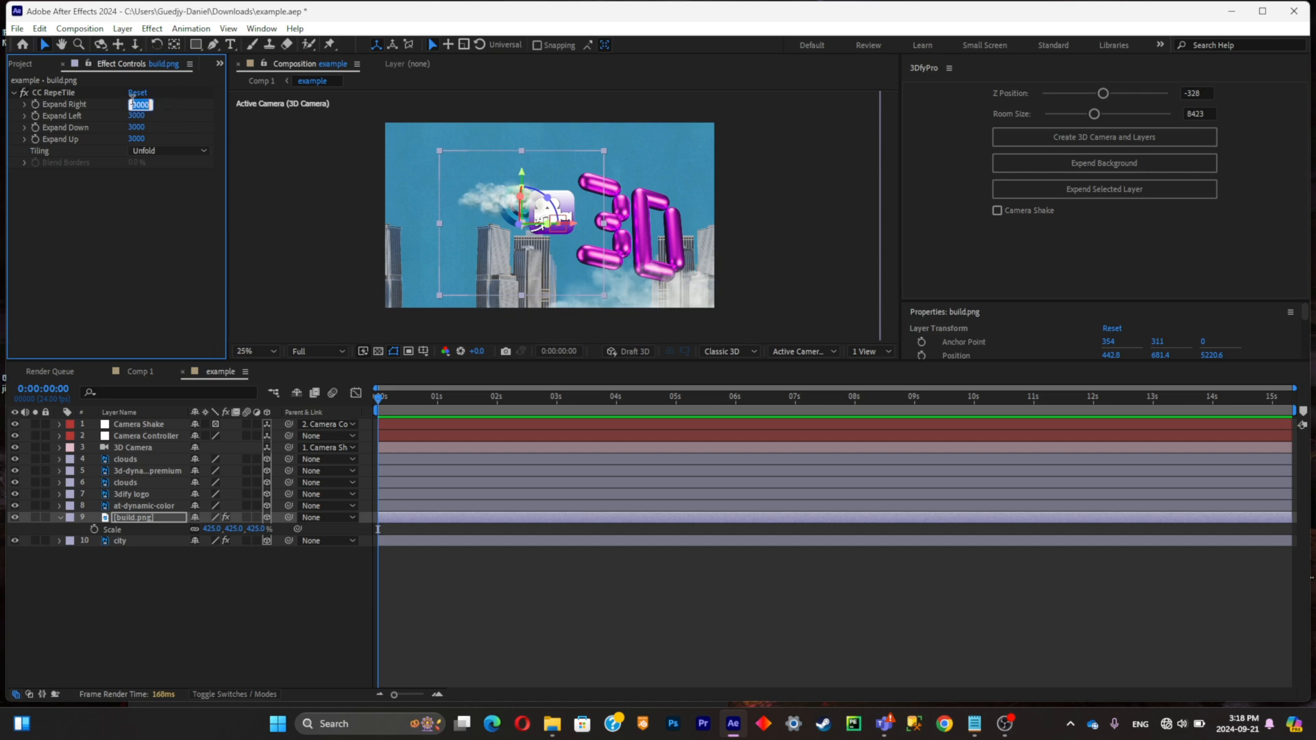
{"action": "type", "text": "0"}
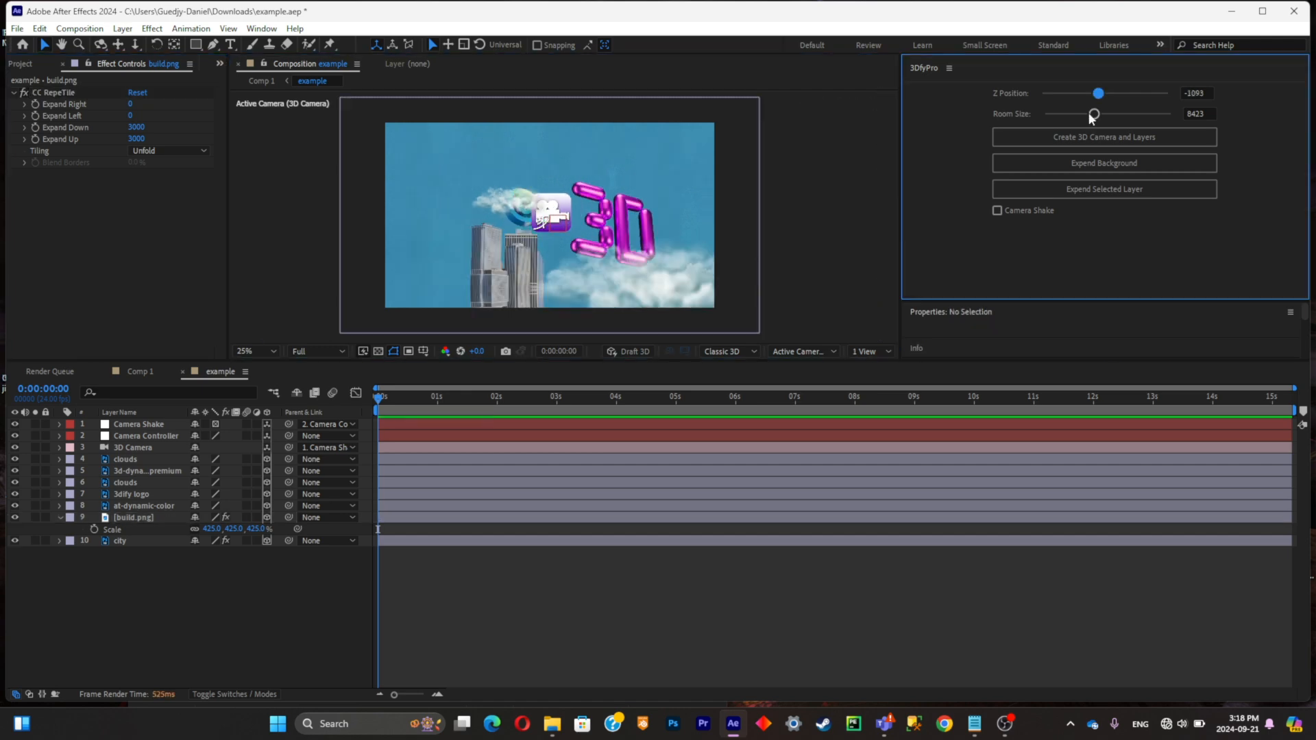
{"action": "left_click_drag", "start_coordinate": [1094, 113], "coordinate": [1083, 113]}
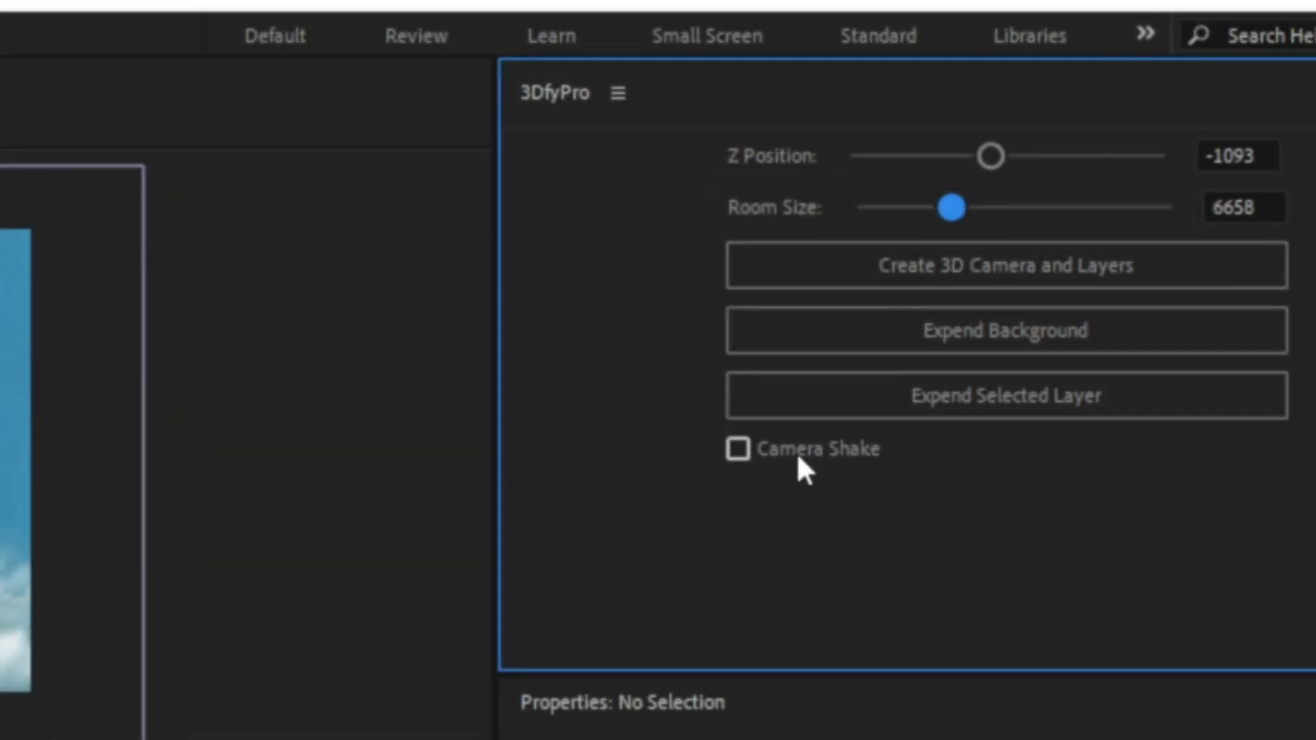
Turn on Camera Shake and preview it over the first second.
{"action": "left_click", "coordinate": [737, 448]}
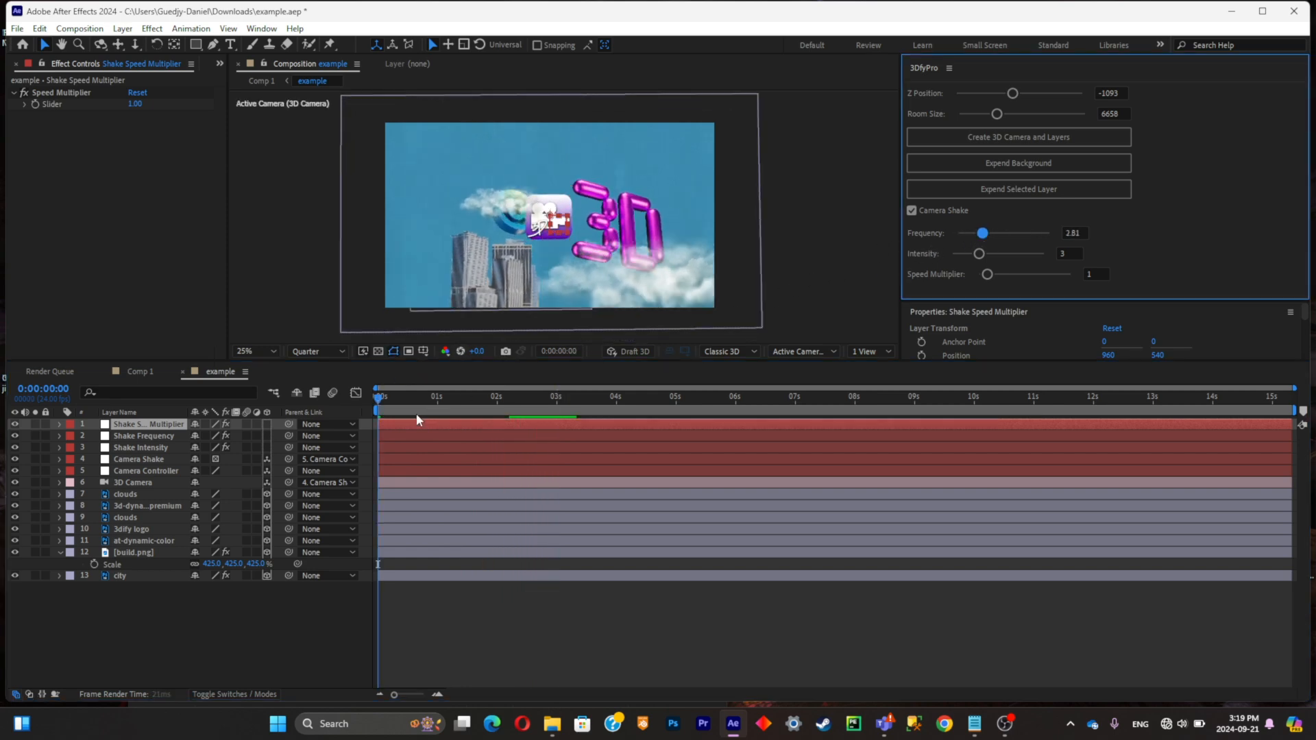
{"action": "left_click", "coordinate": [382, 396]}
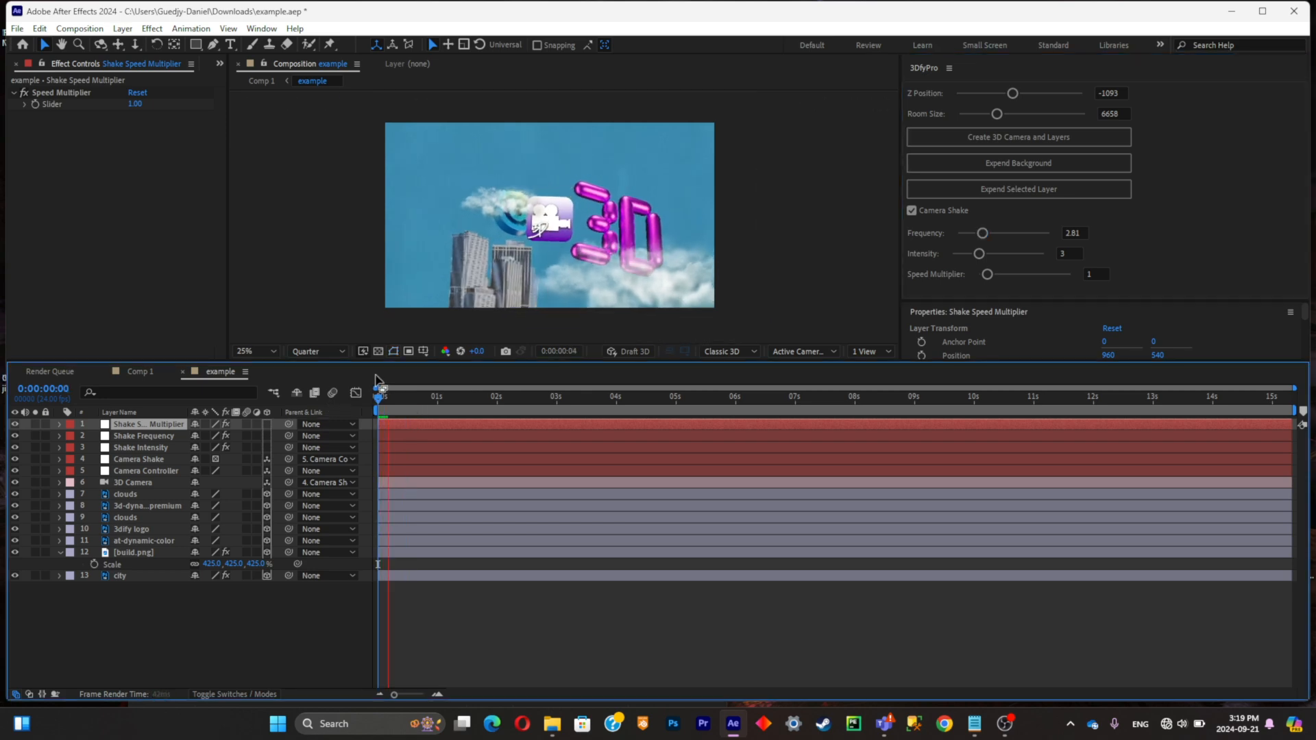
{"action": "left_click_drag", "start_coordinate": [379, 396], "coordinate": [440, 396]}
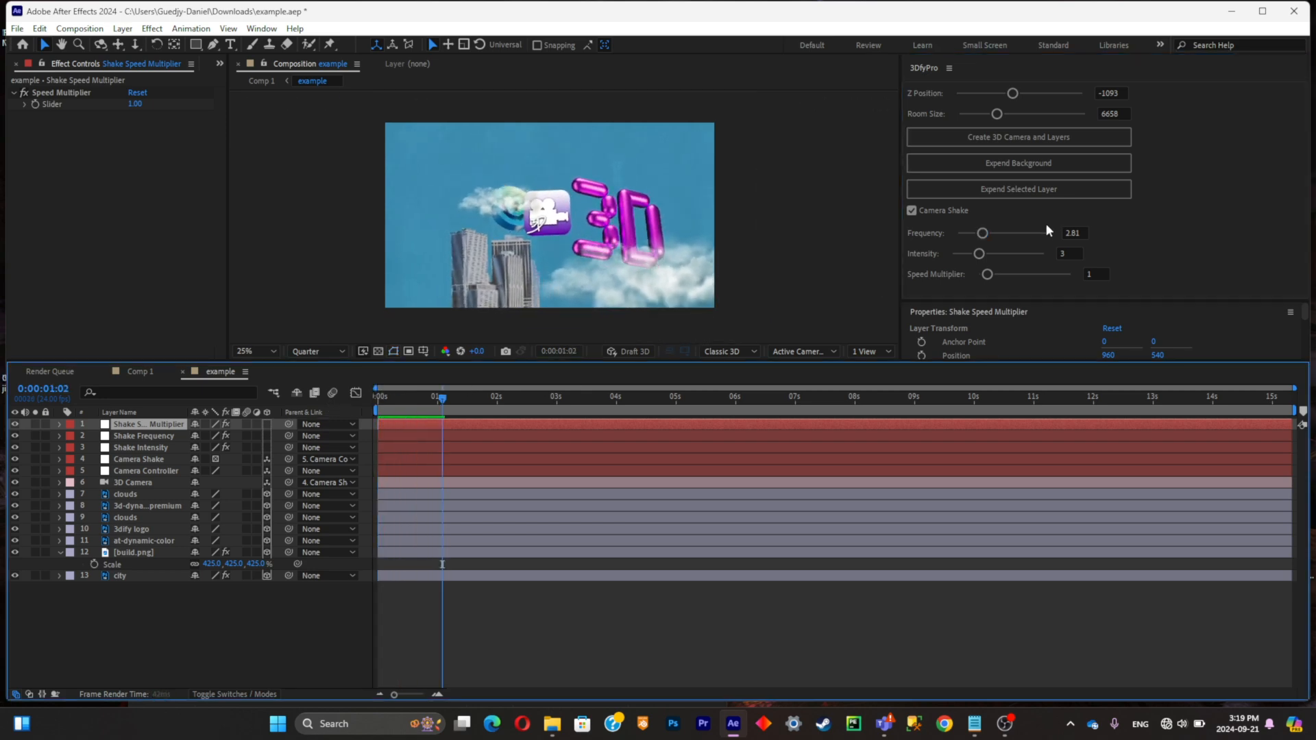
Tune the shake to frequency 1.55, intensity 3.26 and speed multiplier 2.74.
{"action": "left_click_drag", "start_coordinate": [972, 253], "coordinate": [1001, 254]}
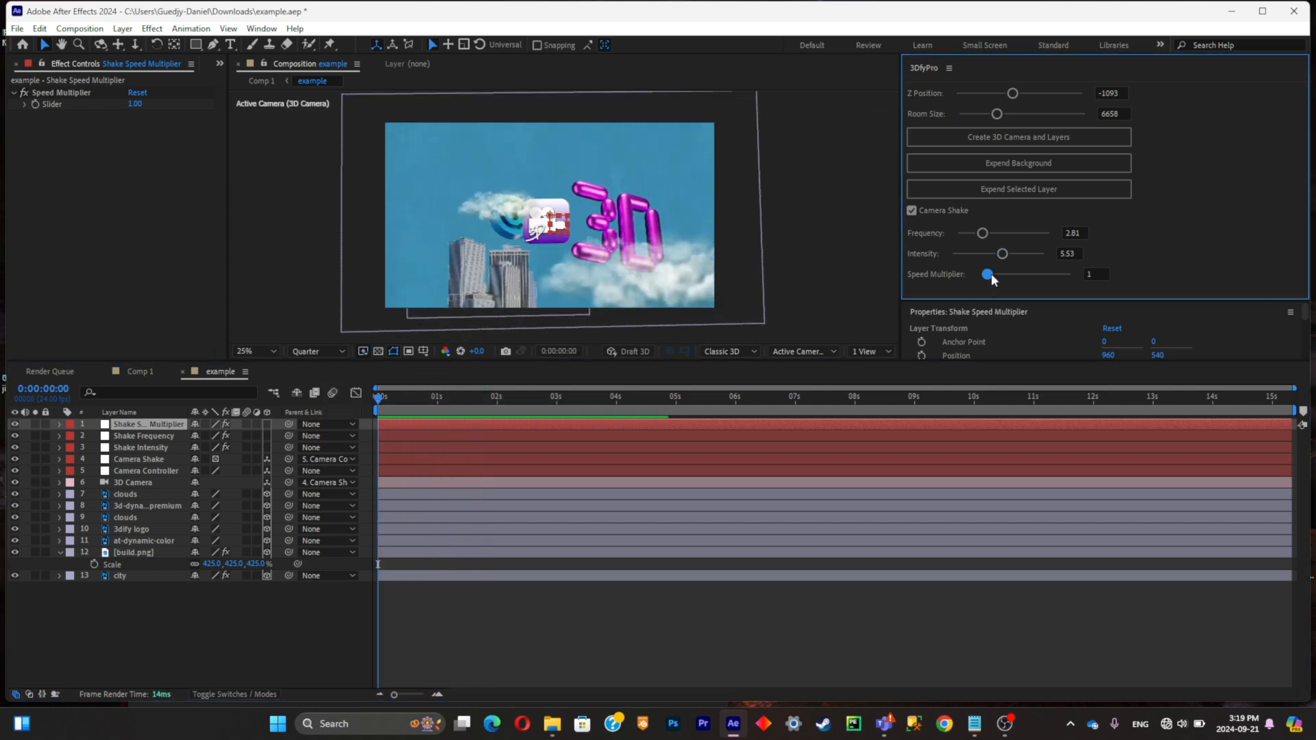
{"action": "left_click_drag", "start_coordinate": [988, 273], "coordinate": [1018, 273]}
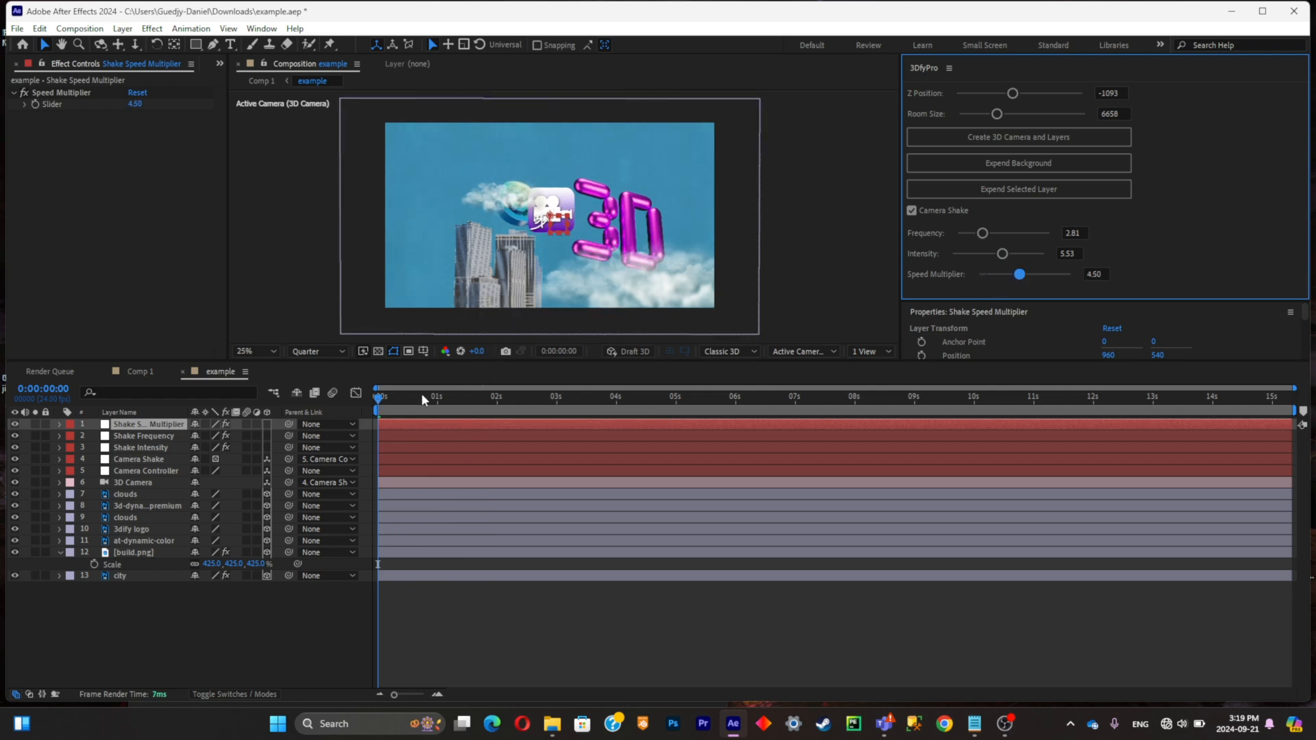
{"action": "left_click", "coordinate": [423, 395]}
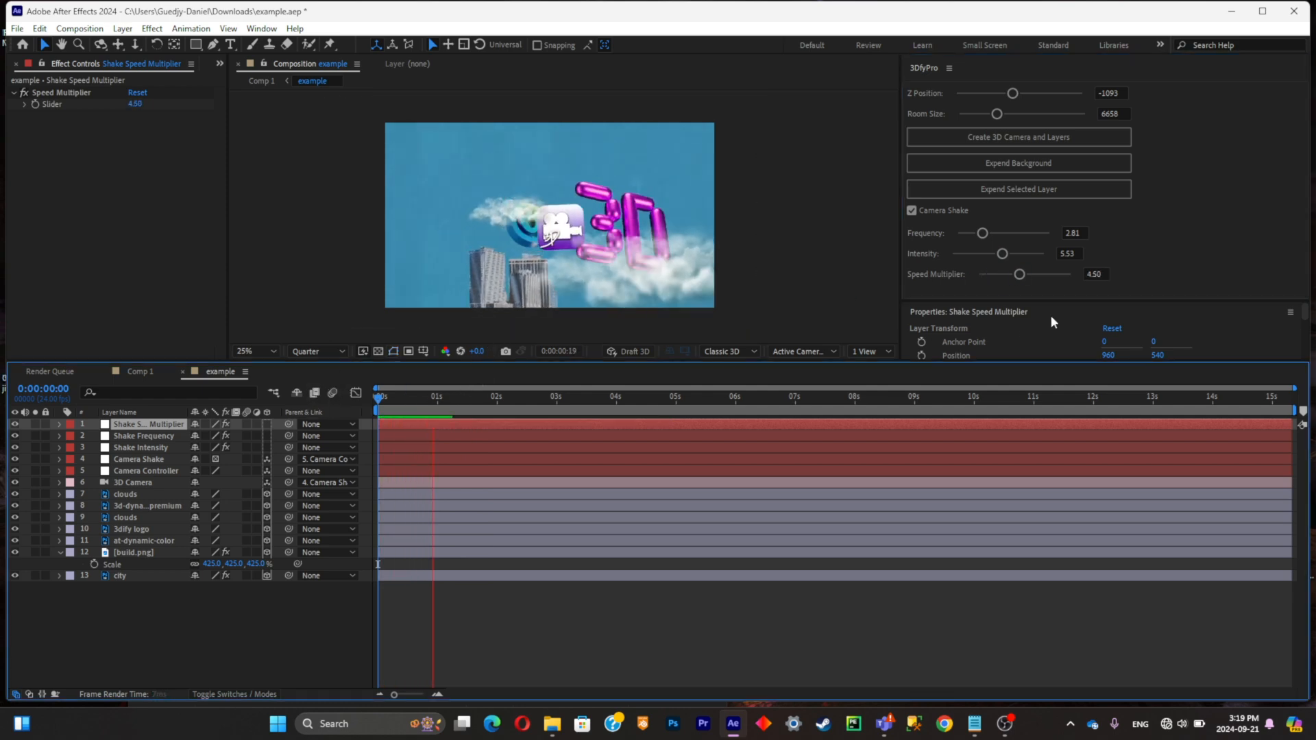
{"action": "left_click_drag", "start_coordinate": [1001, 253], "coordinate": [986, 252]}
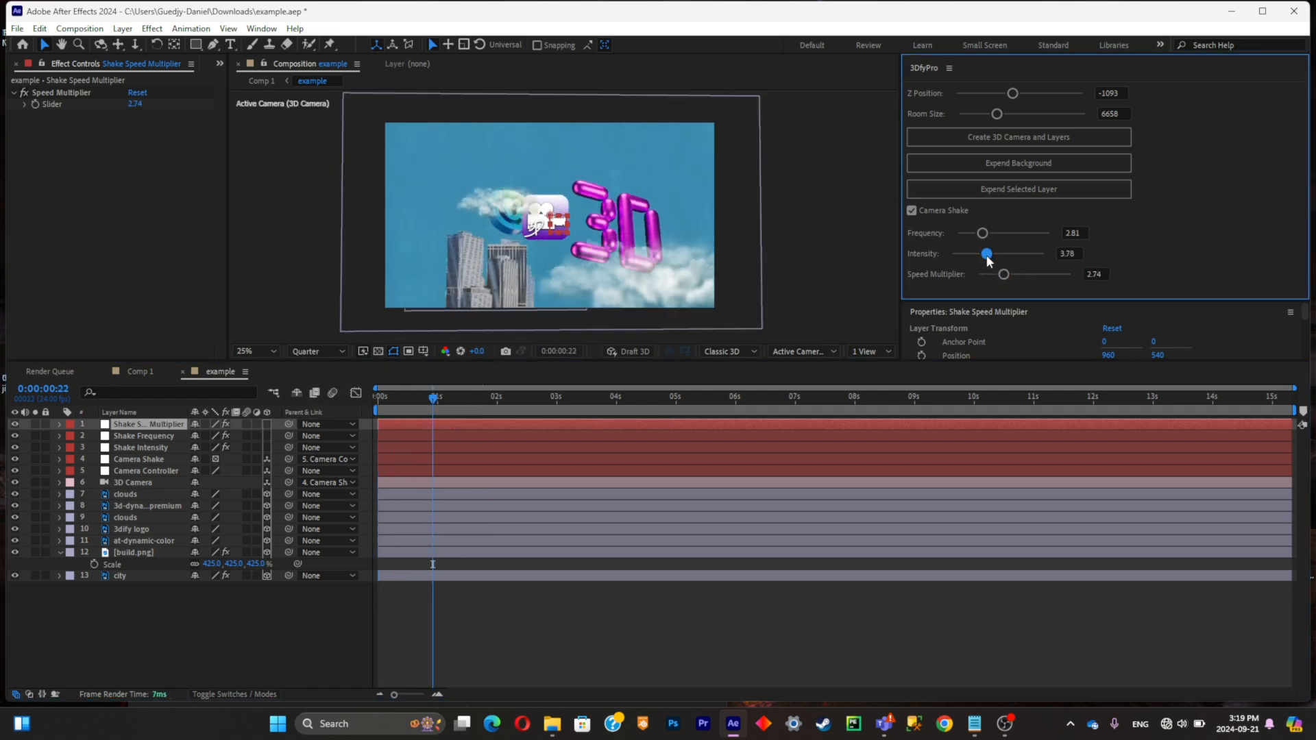
{"action": "left_click_drag", "start_coordinate": [982, 232], "coordinate": [970, 232]}
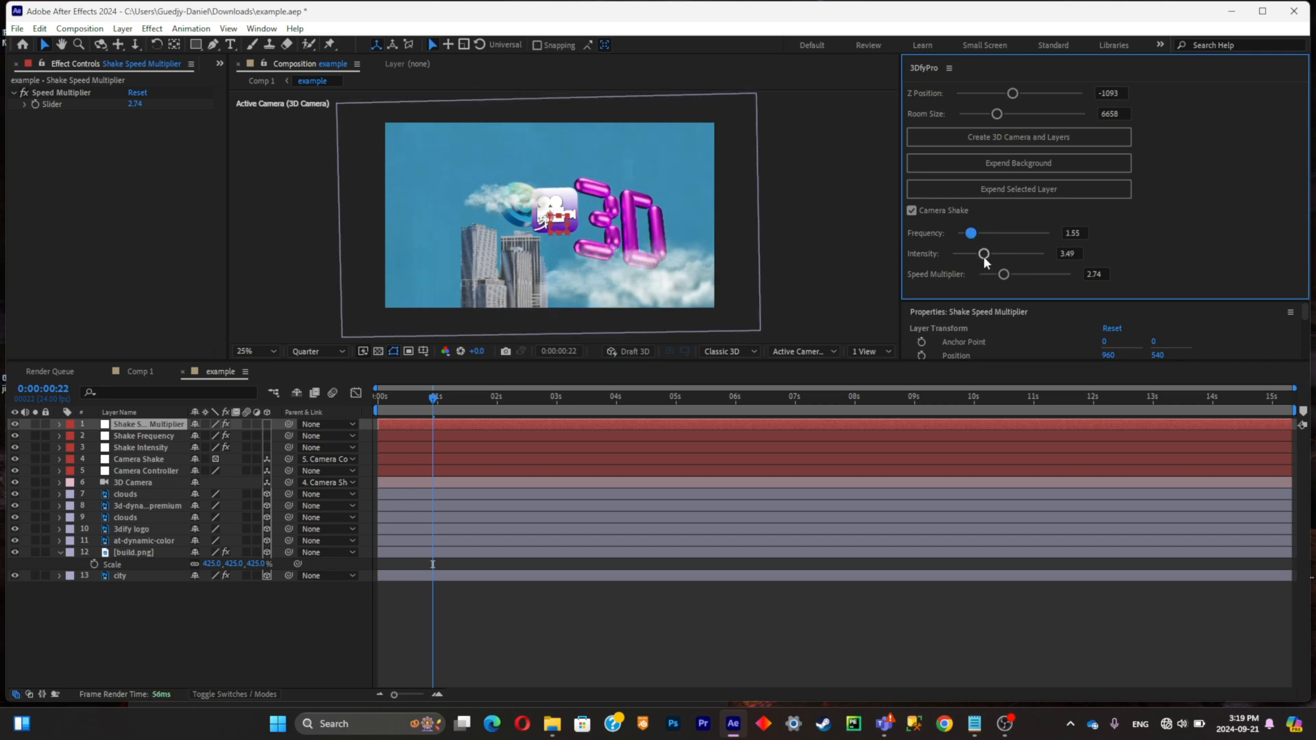
{"action": "left_click_drag", "start_coordinate": [984, 253], "coordinate": [979, 253]}
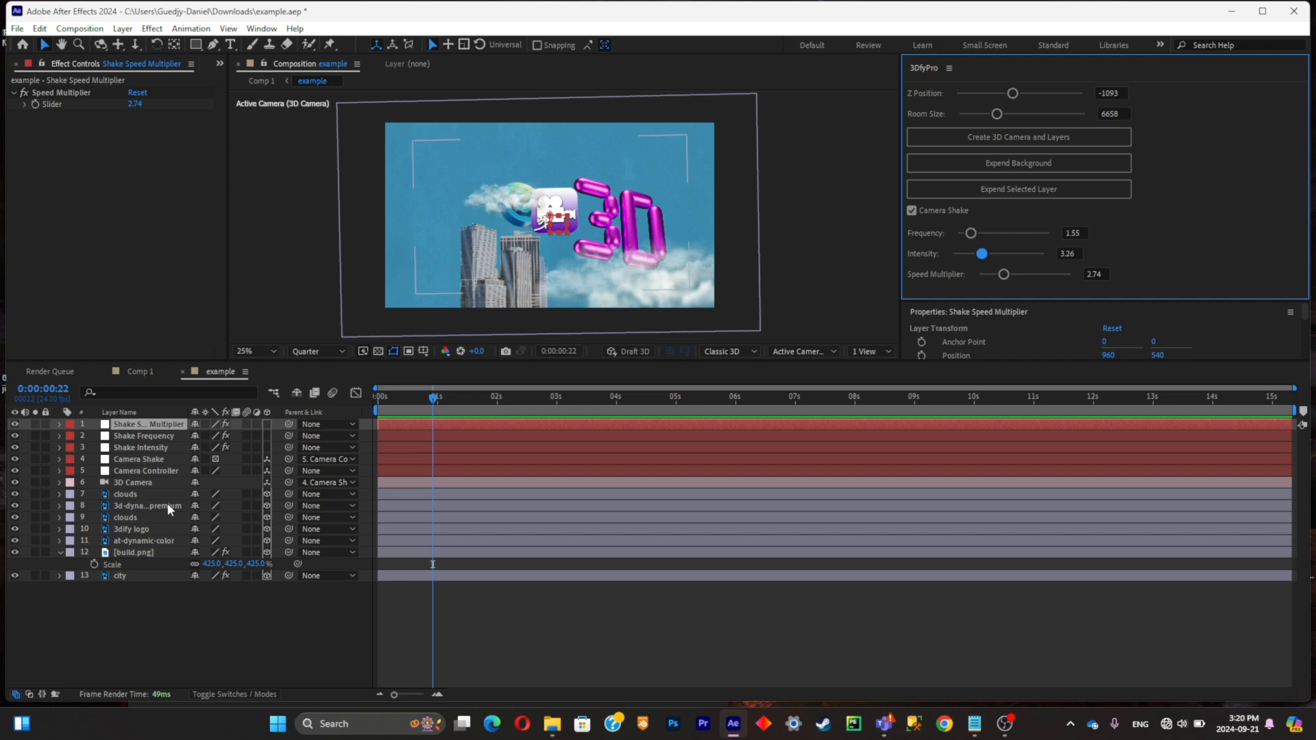
Review the Camera Controller's second Position keyframe near 2 seconds, then return to 0s.
{"action": "left_click_drag", "start_coordinate": [432, 396], "coordinate": [377, 396]}
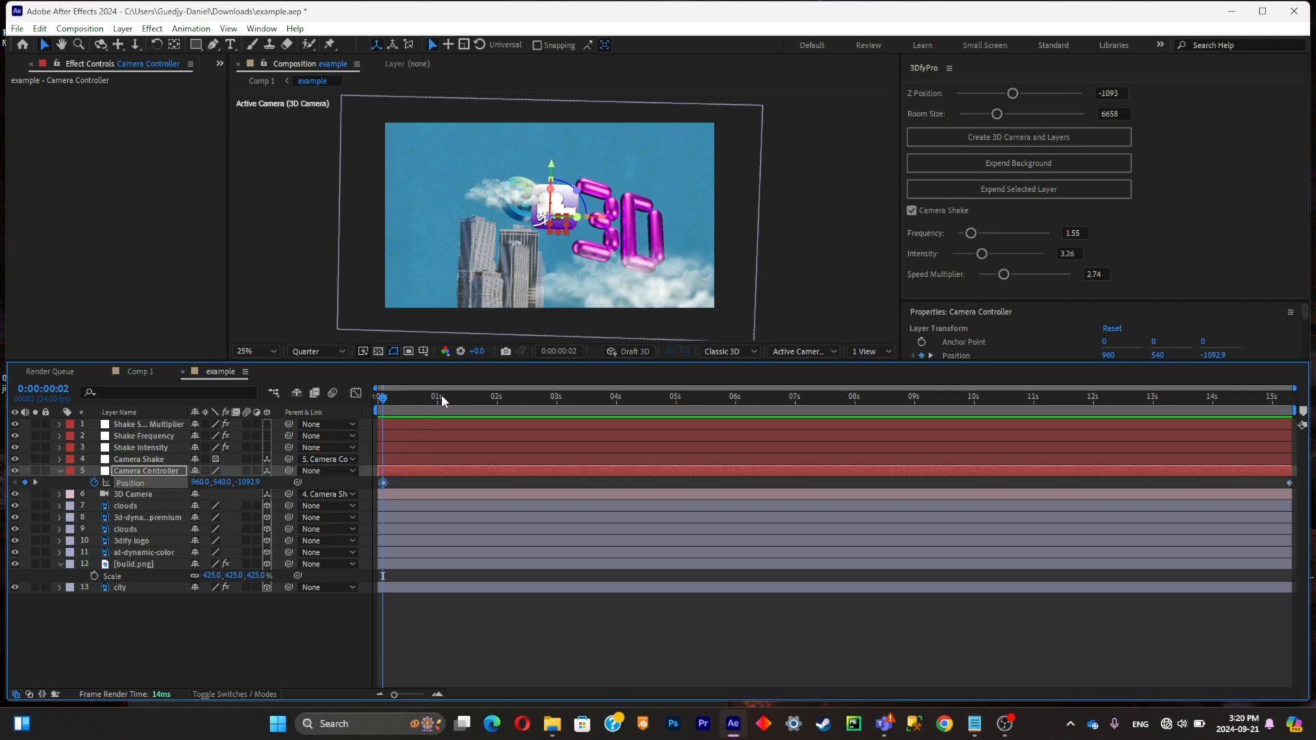
{"action": "left_click", "coordinate": [513, 396]}
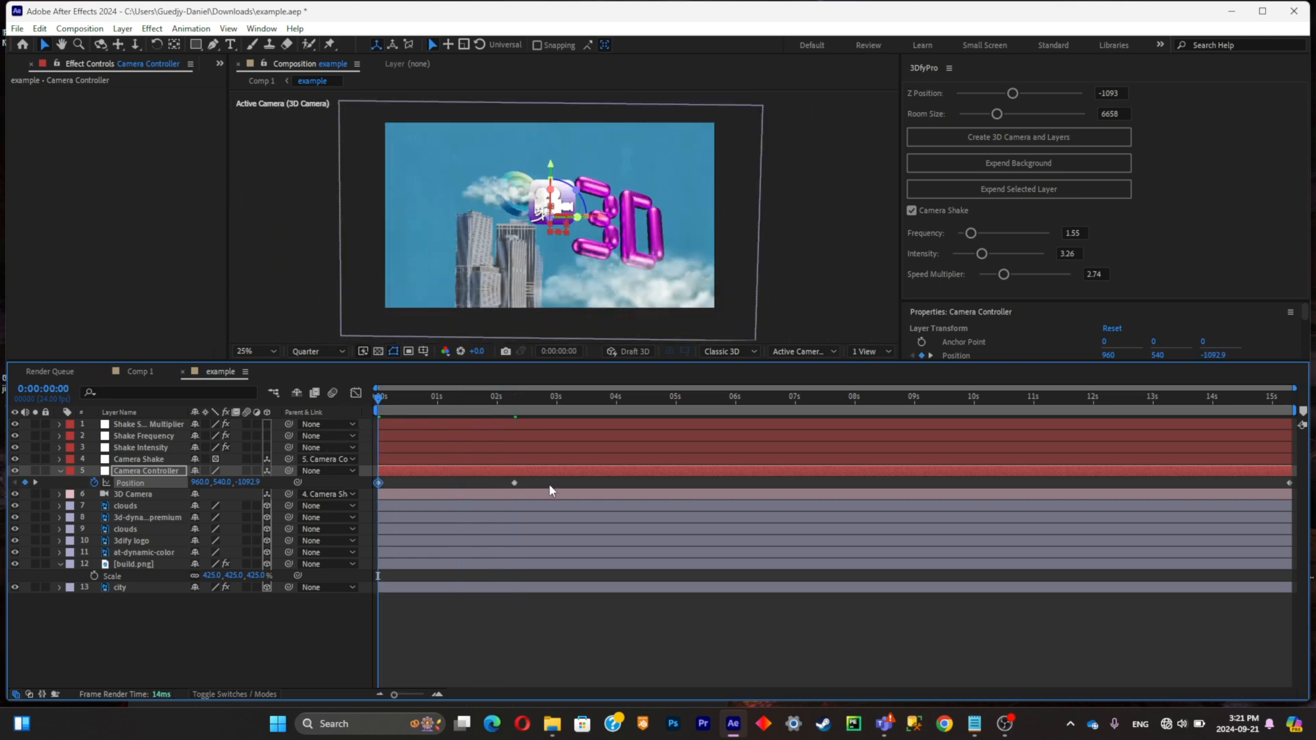
{"action": "left_click", "coordinate": [513, 483]}
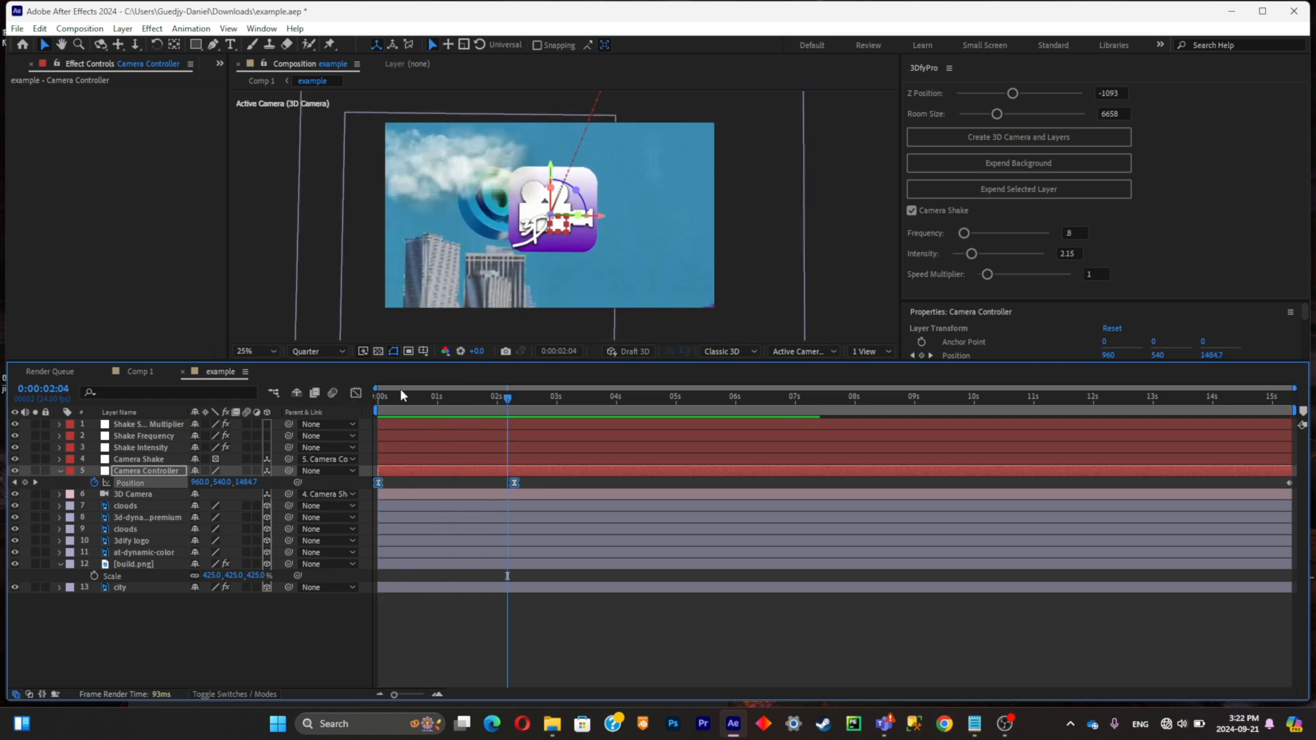
{"action": "left_click", "coordinate": [377, 395]}
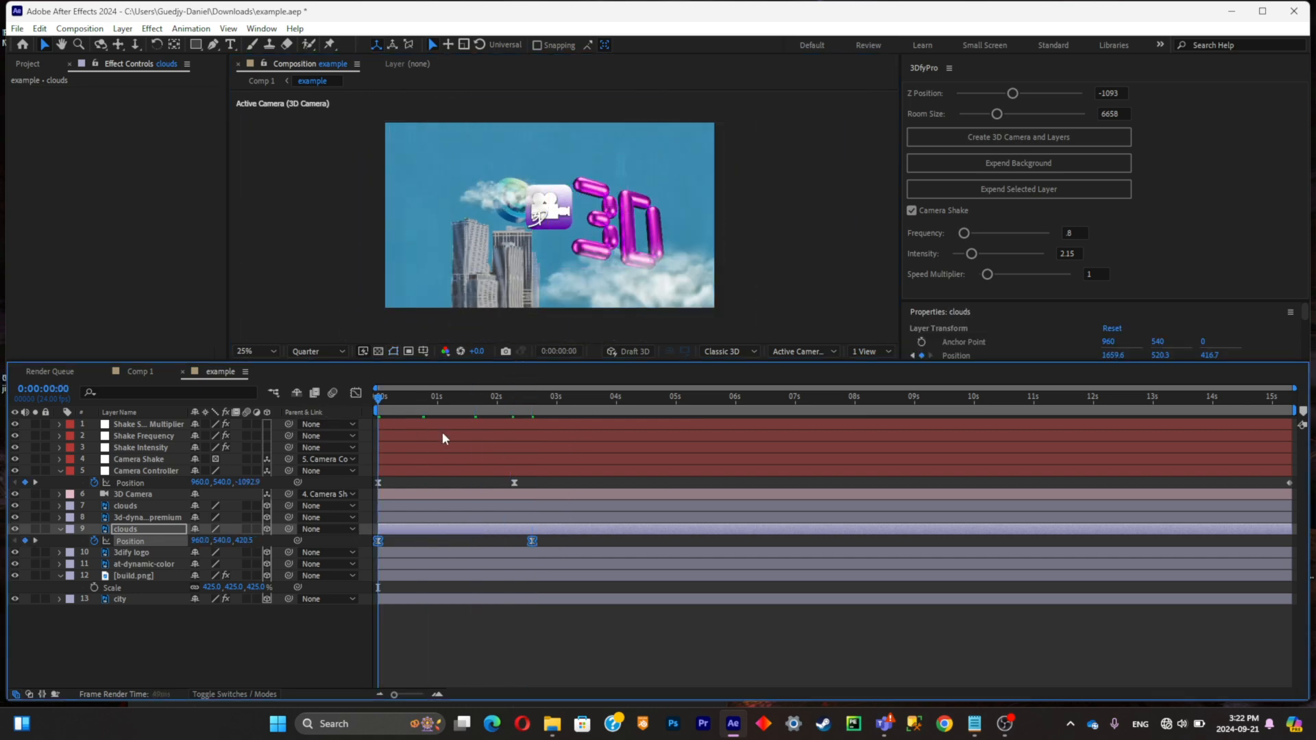
Scrub to about two seconds to preview the camera push-in and cloud drift.
{"action": "left_click", "coordinate": [518, 395]}
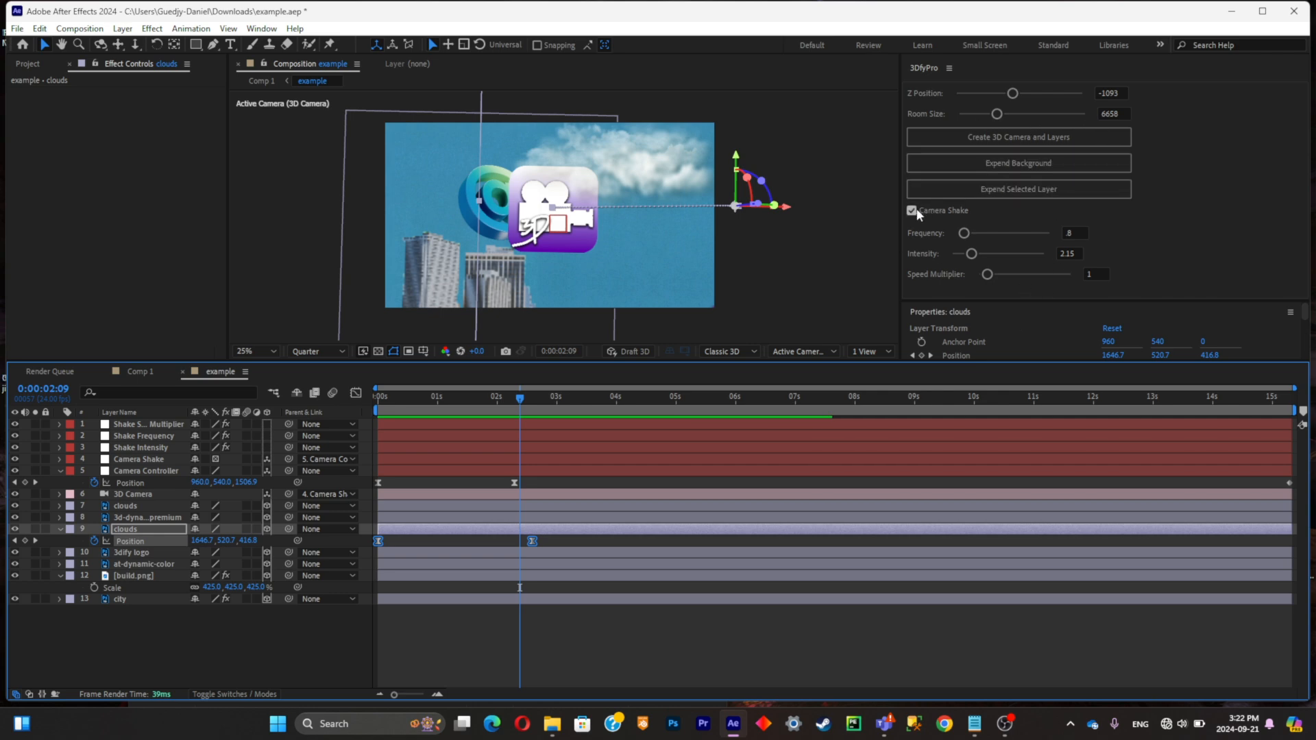
Uncheck Camera Shake in 3DfyPro, leaving only the camera controller and 3D camera.
{"action": "left_click", "coordinate": [911, 211]}
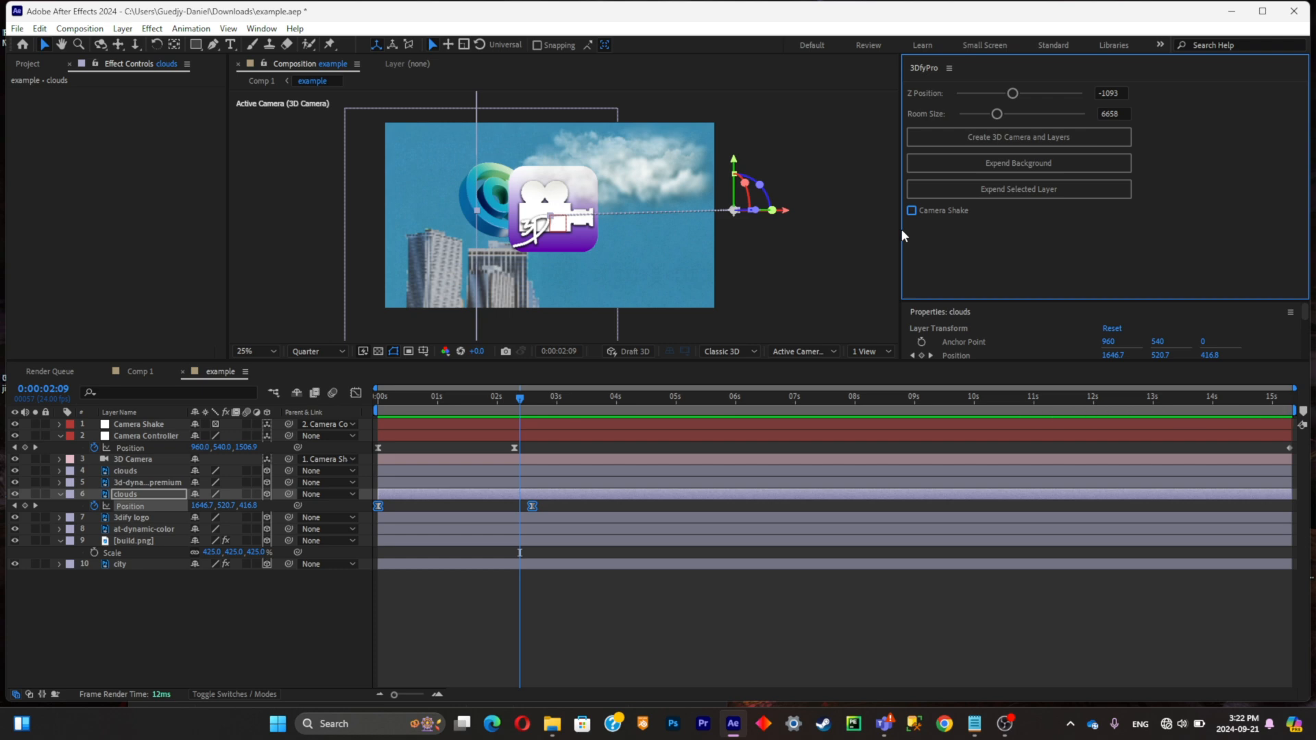
{"action": "mouse_move", "coordinate": [892, 235]}
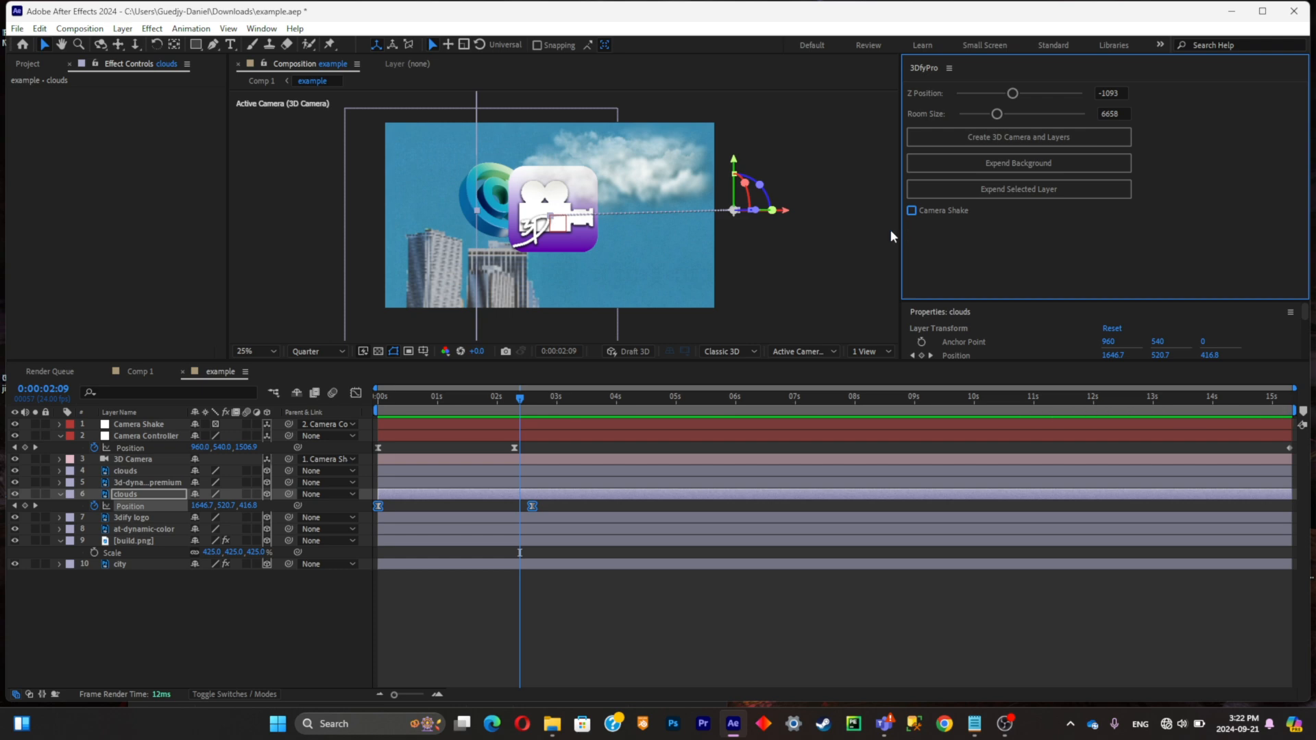
{"action": "mouse_move", "coordinate": [901, 238]}
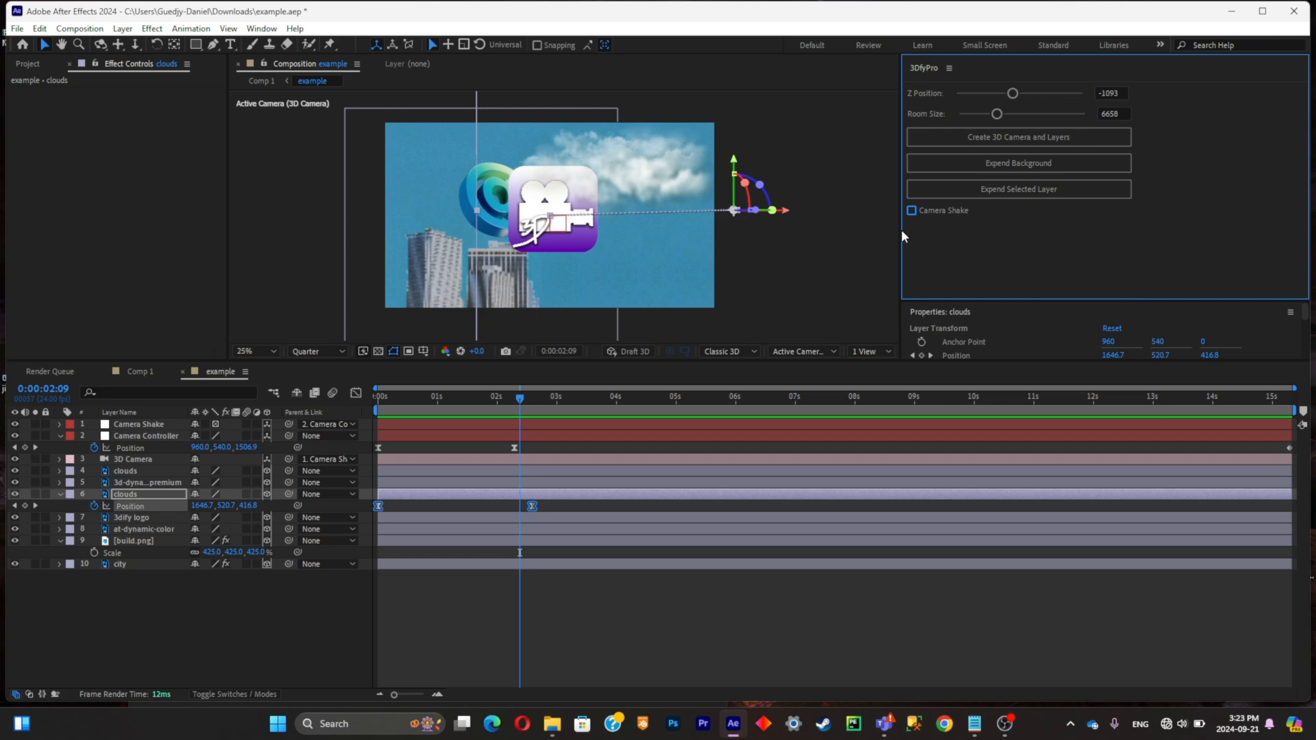
{"action": "mouse_move", "coordinate": [954, 400]}
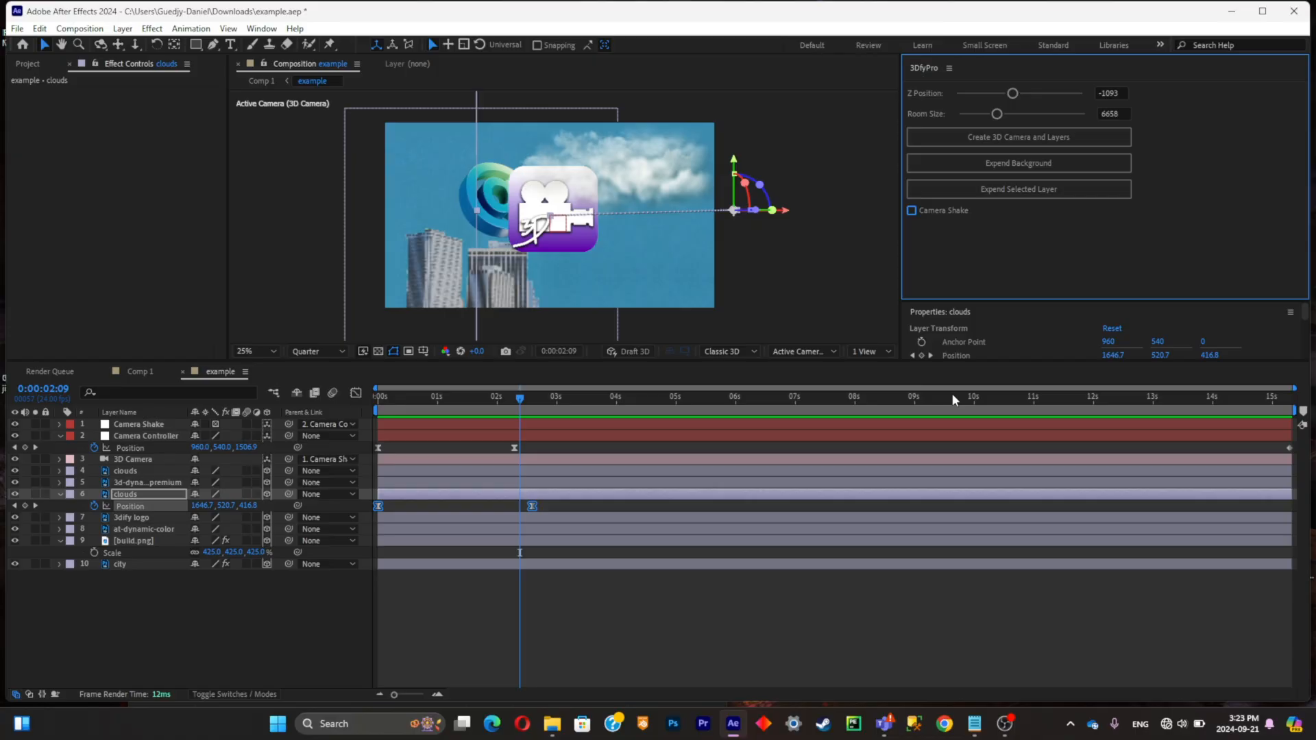
{"action": "mouse_move", "coordinate": [954, 401]}
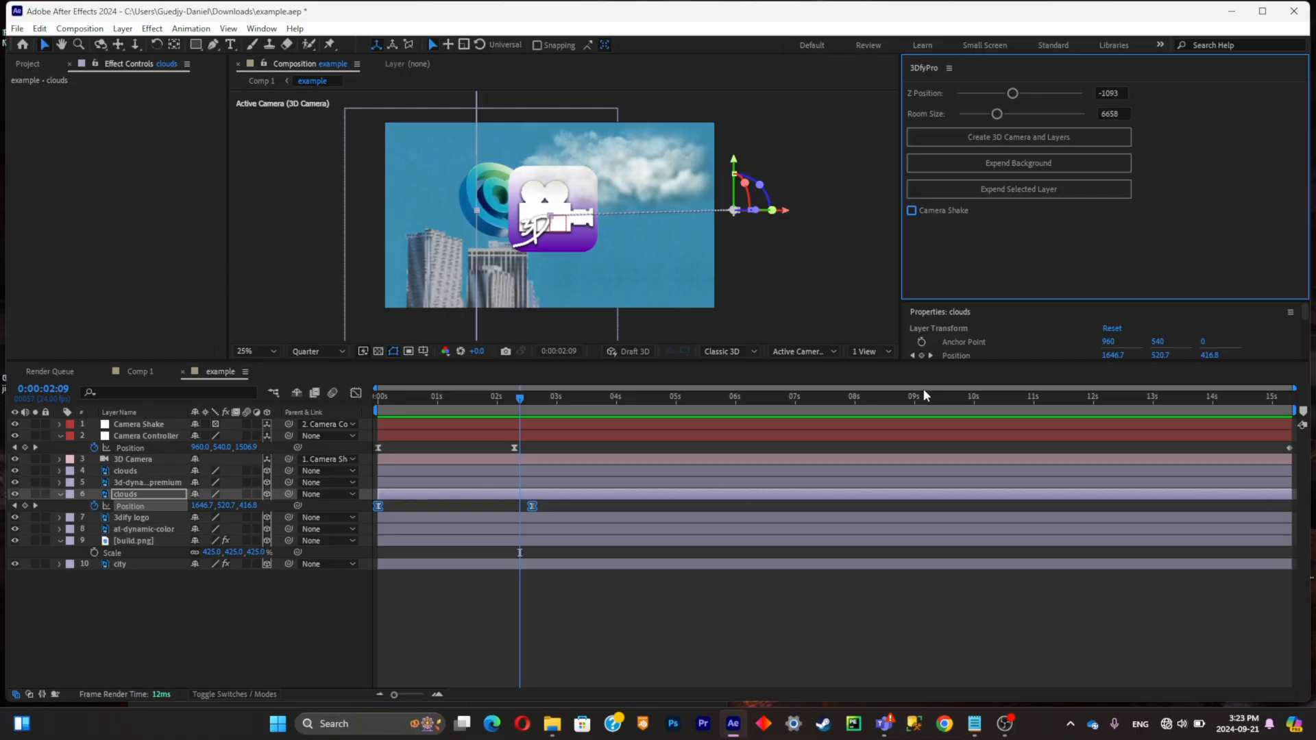